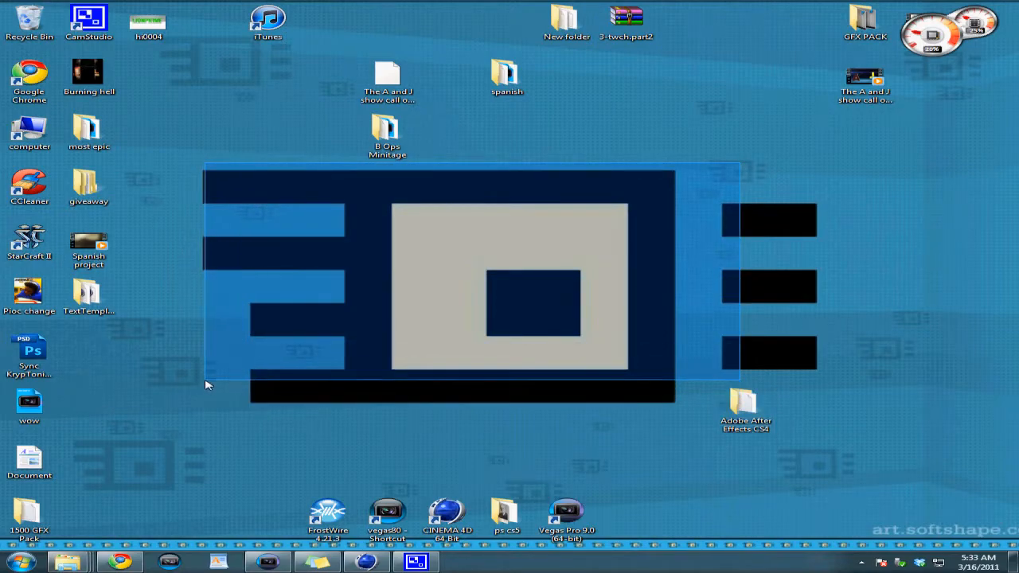
Launch Cinema 4D into an empty scene
left_click(745, 410)
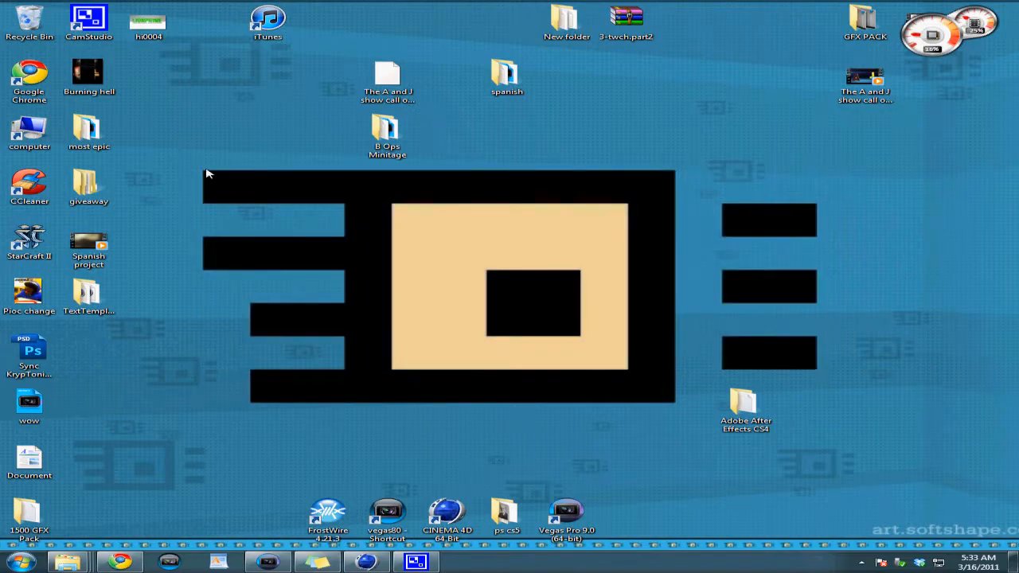
left_click_drag(208, 172, 309, 225)
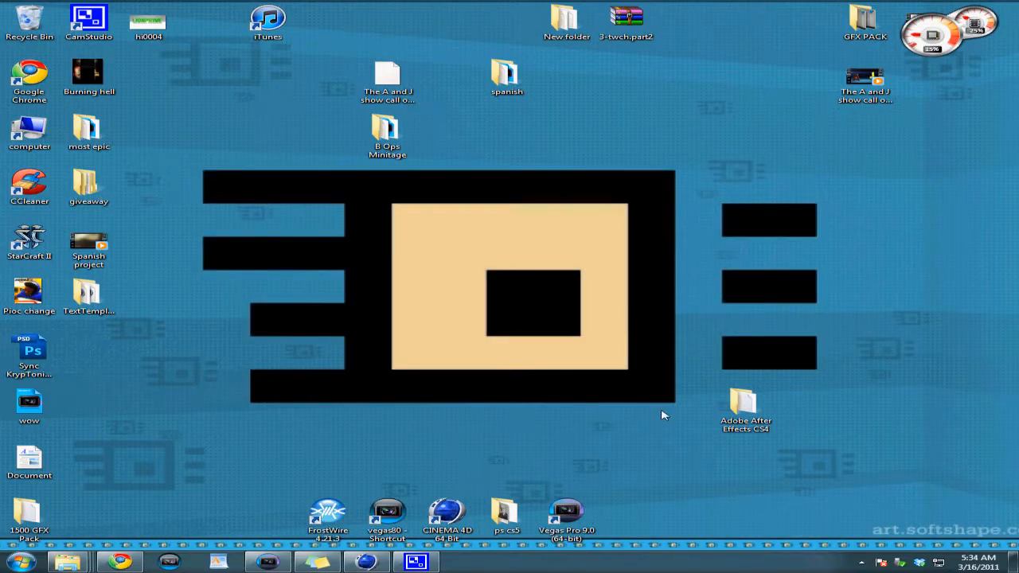
mouse_move(354, 439)
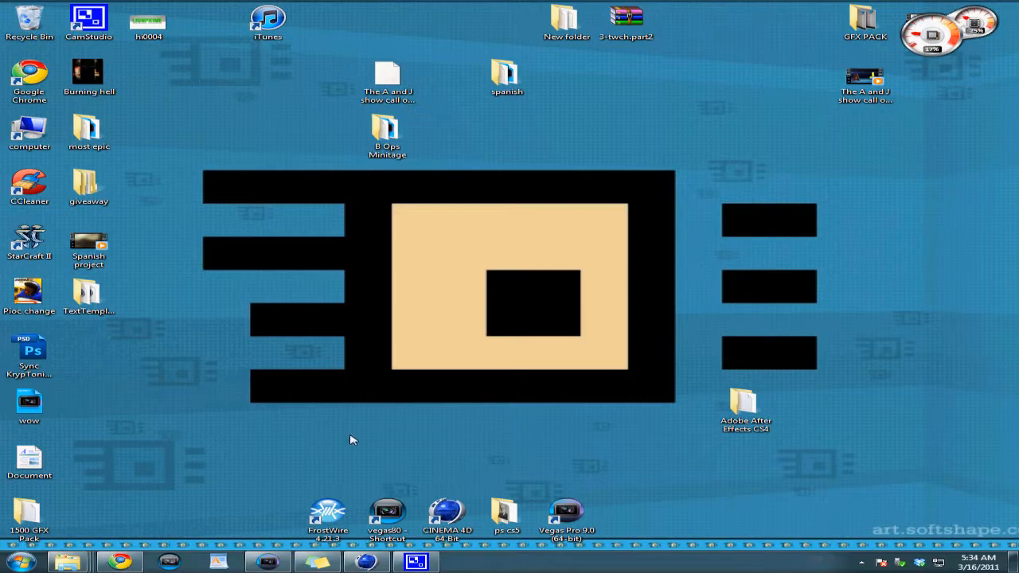
double_click(446, 512)
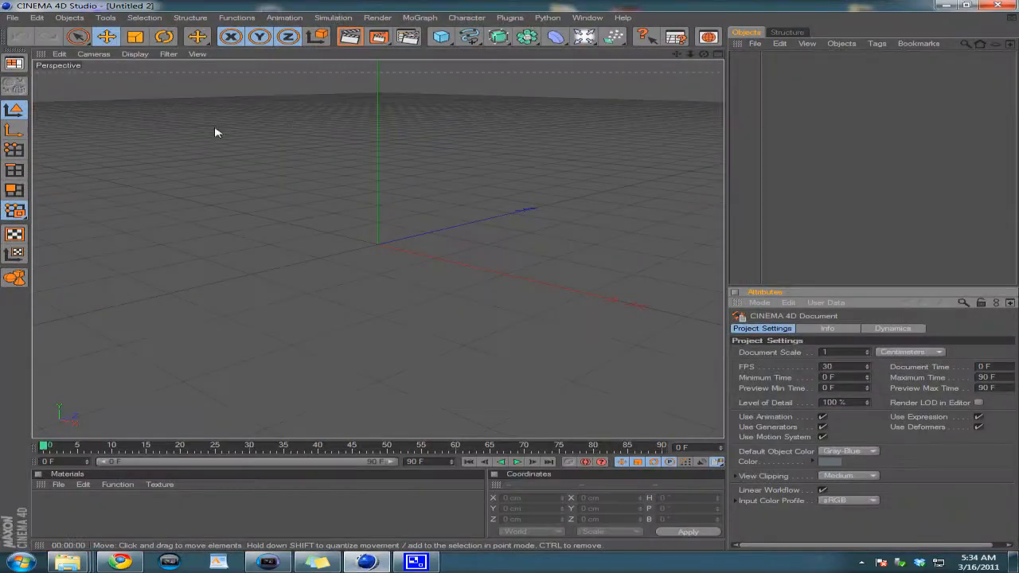
mouse_move(406, 277)
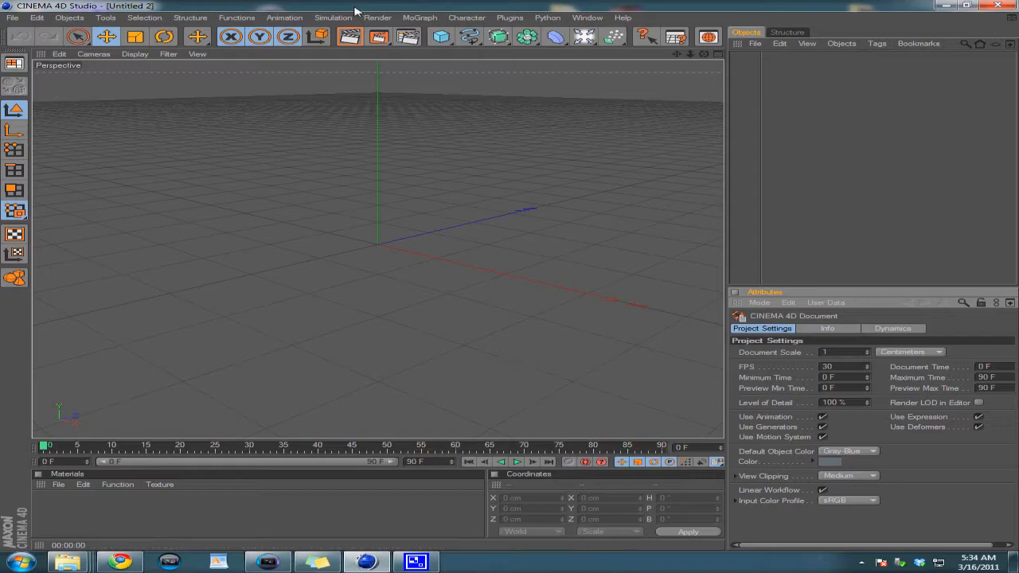
mouse_move(420, 17)
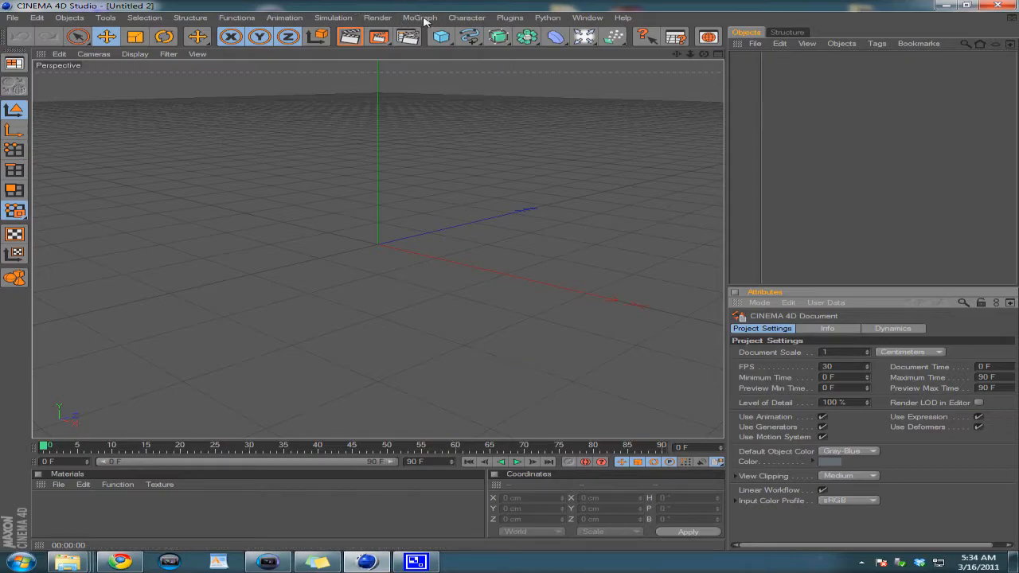
Add a MoText object reading 'Text' and set it in a bold all-capitals typeface
left_click(510, 16)
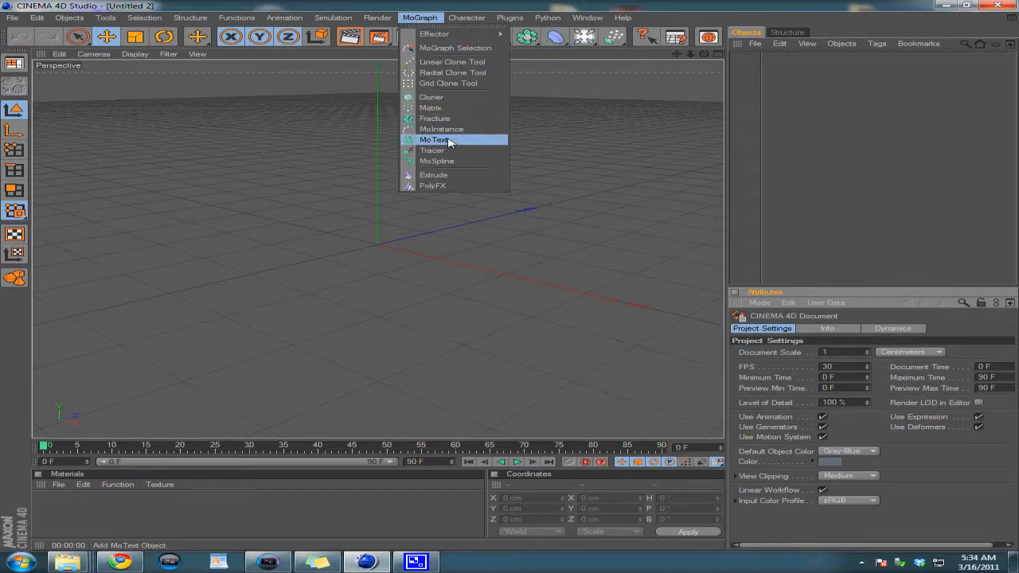
left_click(433, 140)
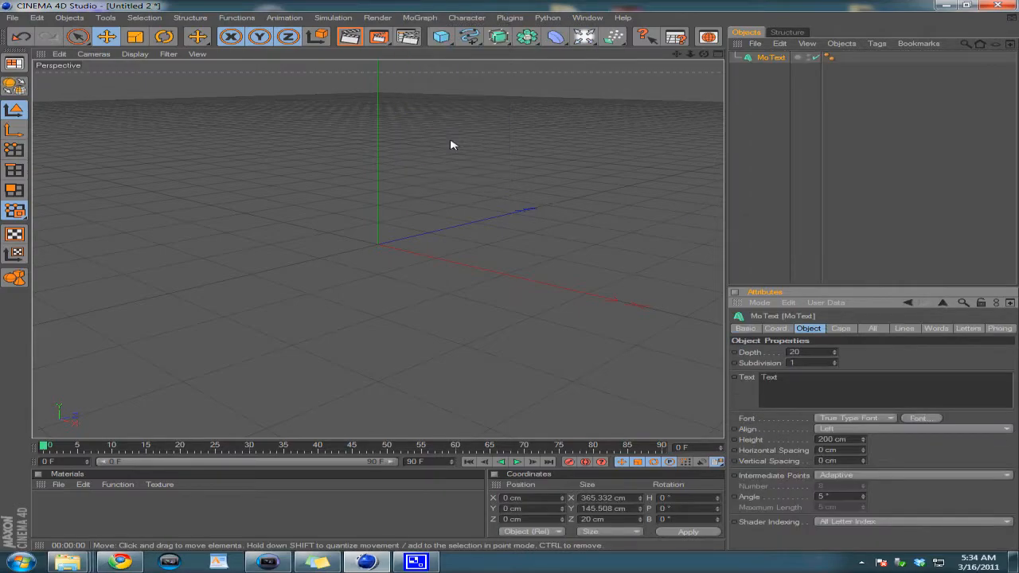
type("Text")
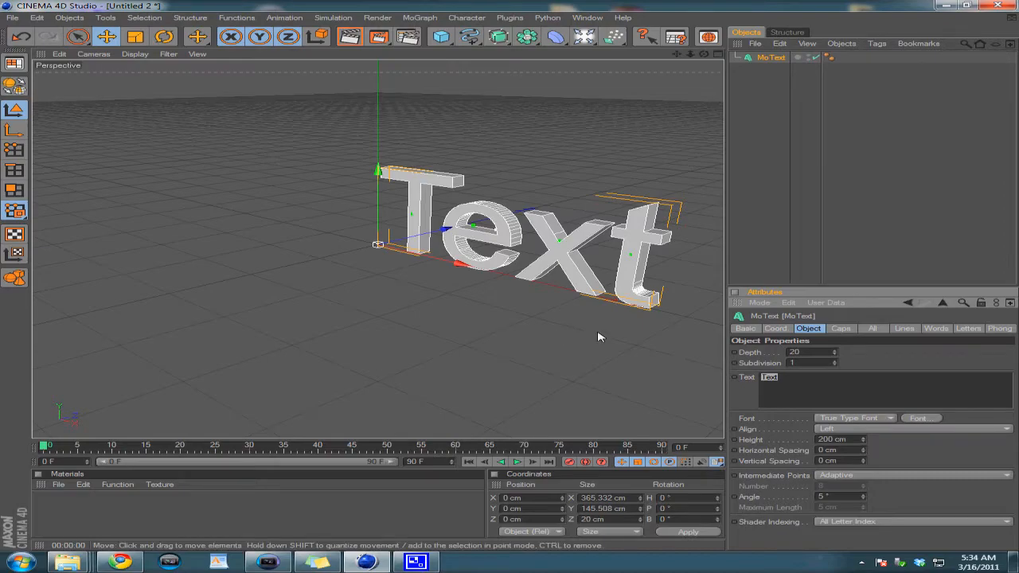
mouse_move(818, 388)
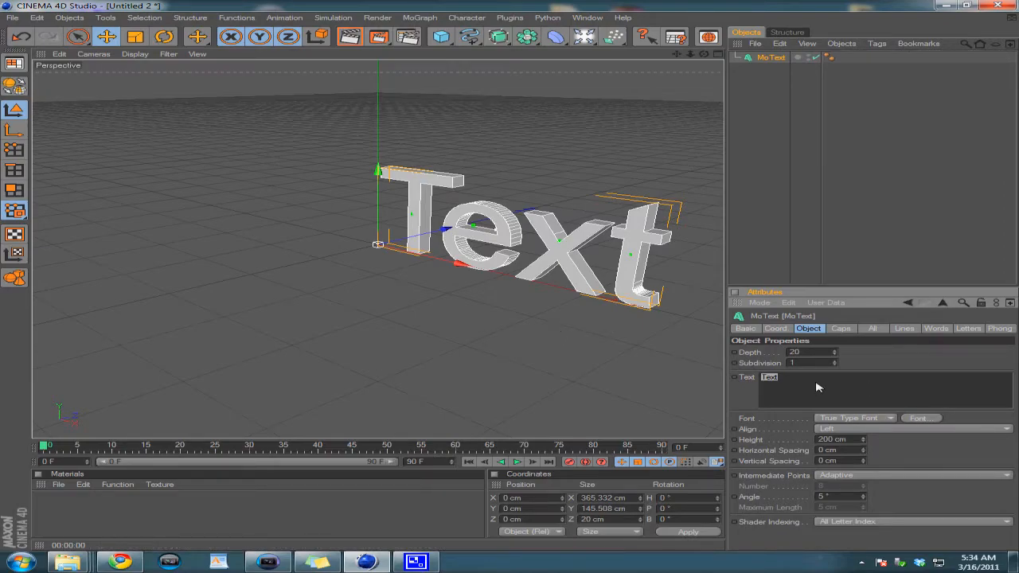
mouse_move(515, 6)
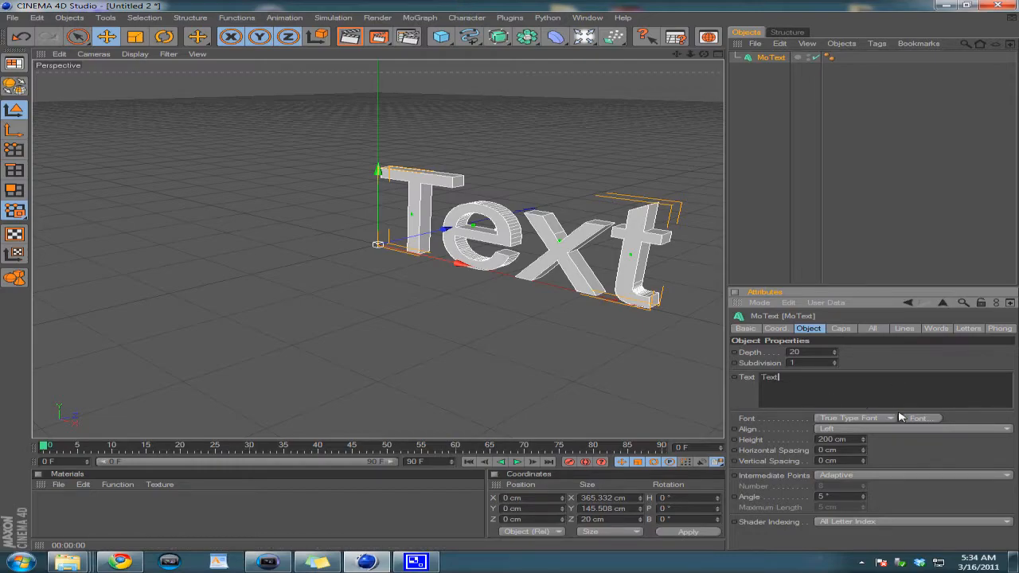
left_click(920, 417)
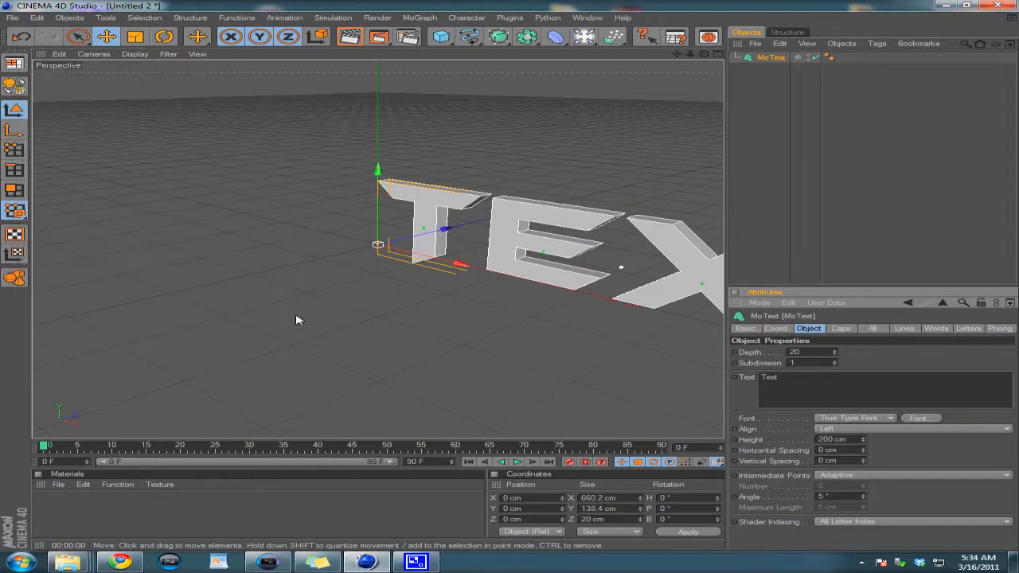
Raise the MoText Depth to about 71 and Height to about 229 cm for chunkier letters
left_click(920, 417)
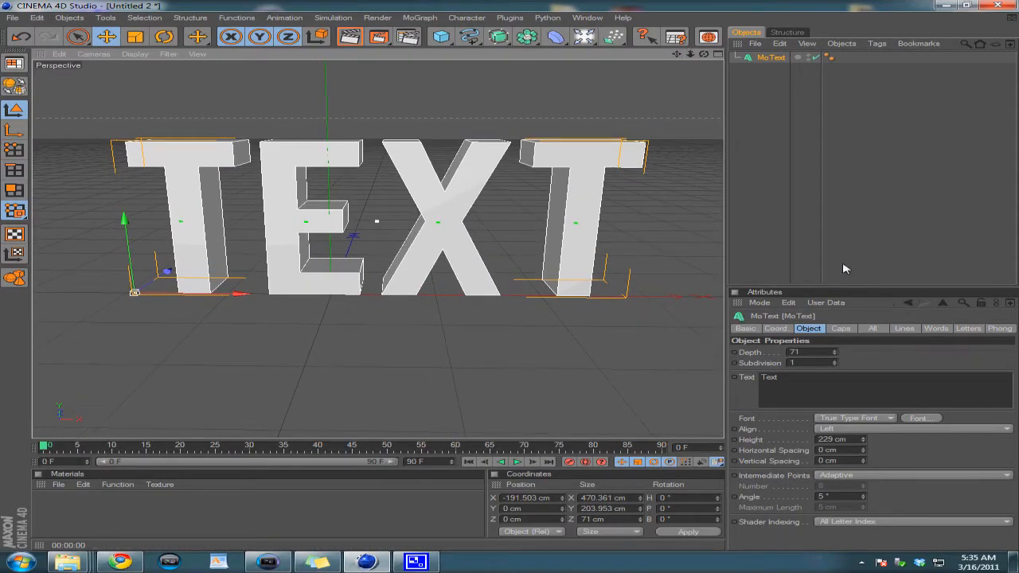
Give the letter fronts a Fillet Cap with 5 cm radius in the Caps settings
left_click(841, 328)
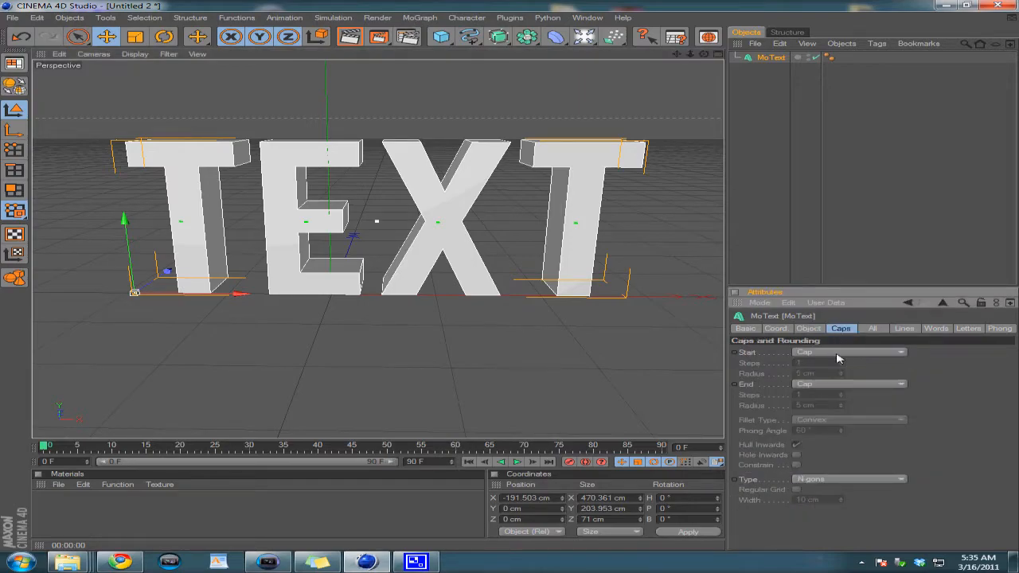
left_click(850, 352)
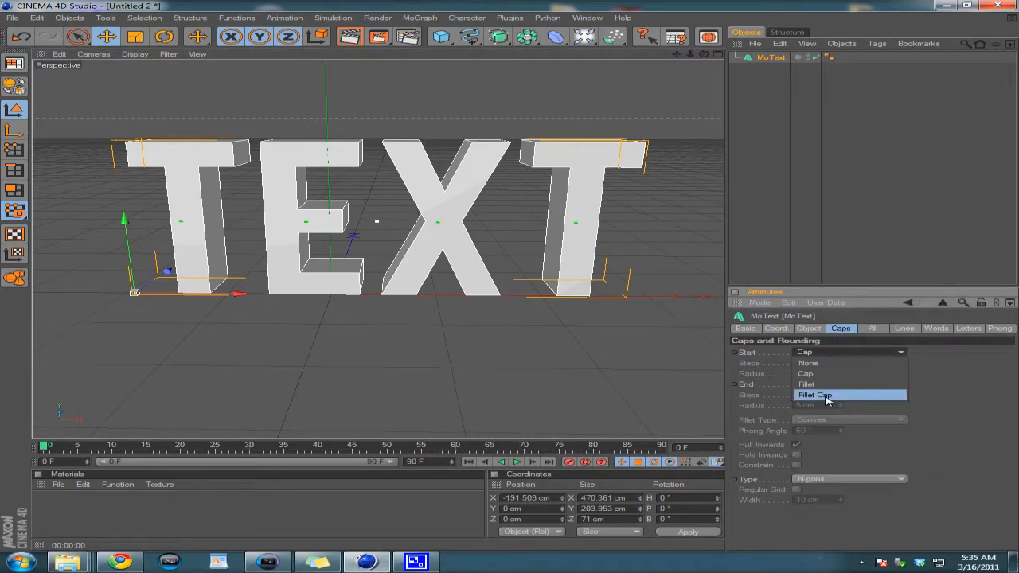
left_click(815, 395)
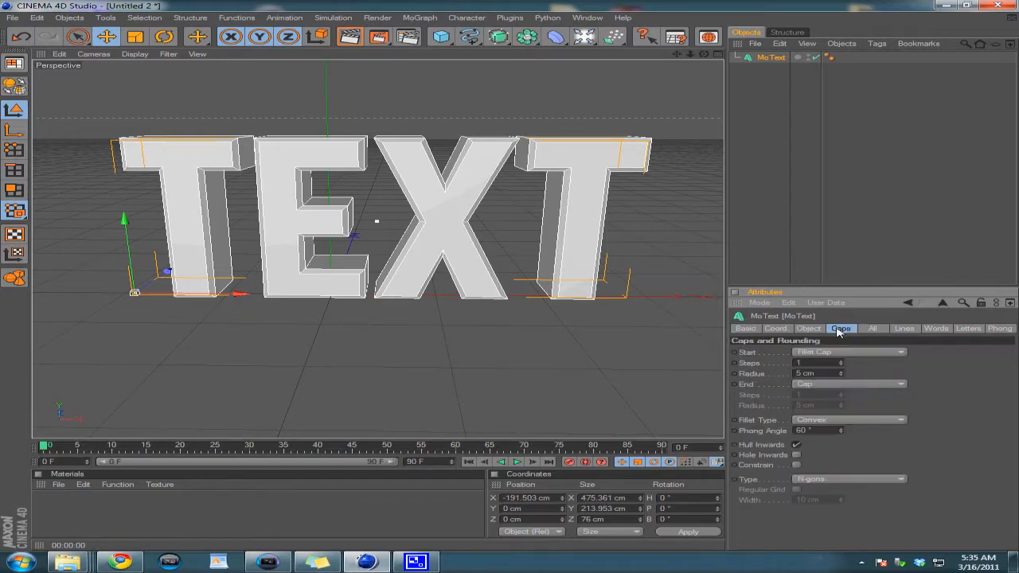
left_click(809, 328)
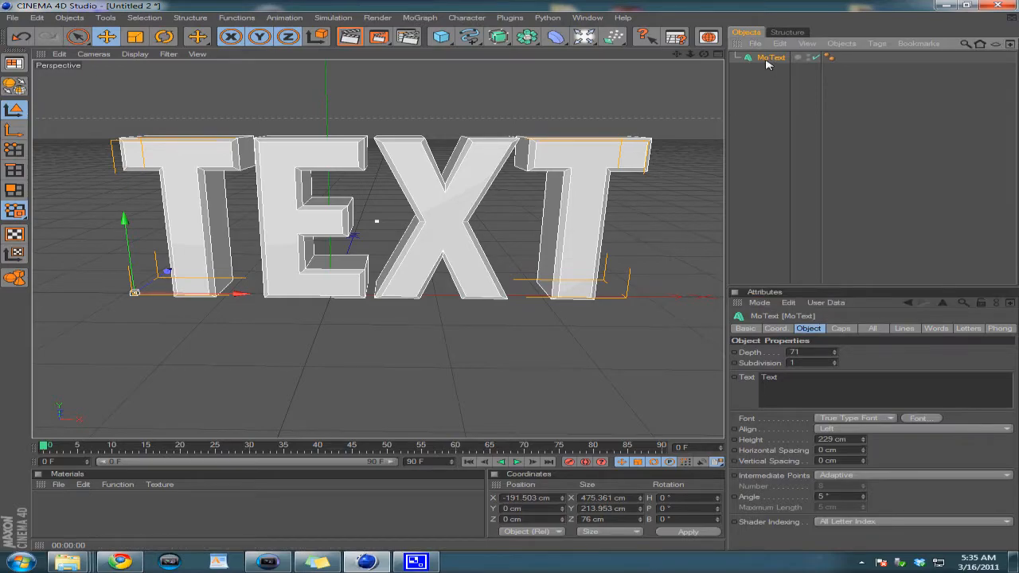
mouse_move(780, 58)
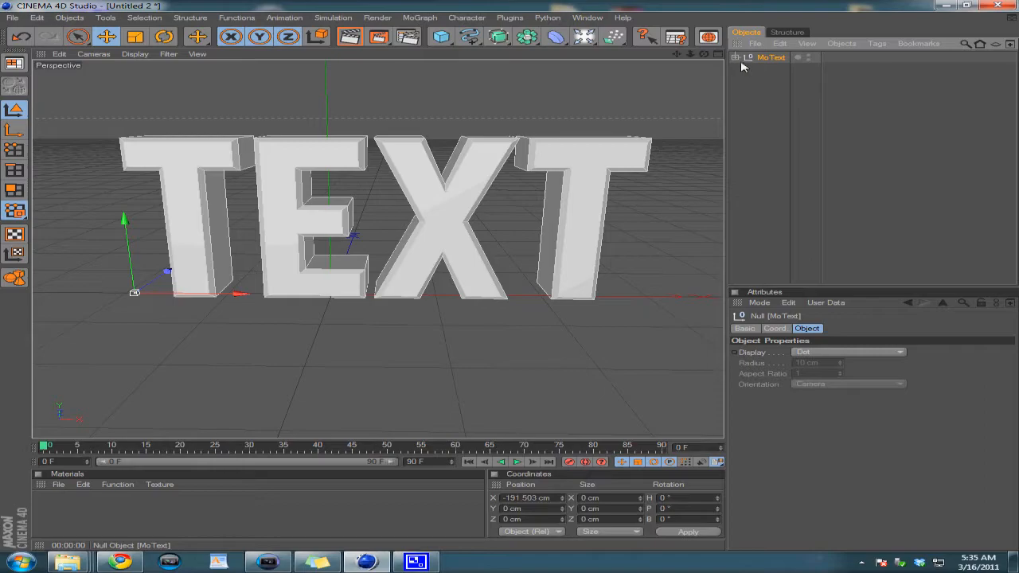
Expand the converted text hierarchy to its letters and add a MoGraph Fracture object
left_click(735, 57)
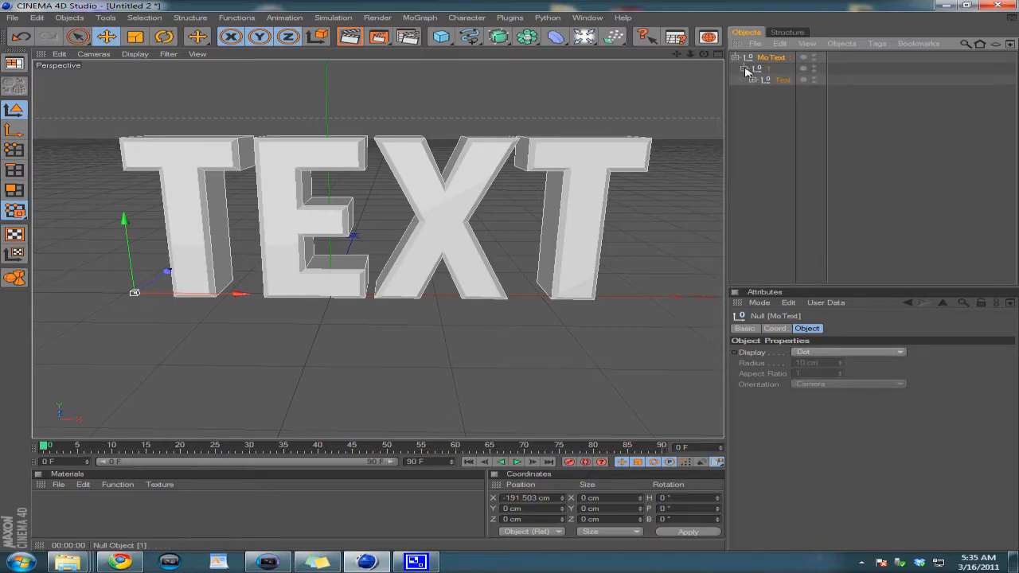
left_click(752, 80)
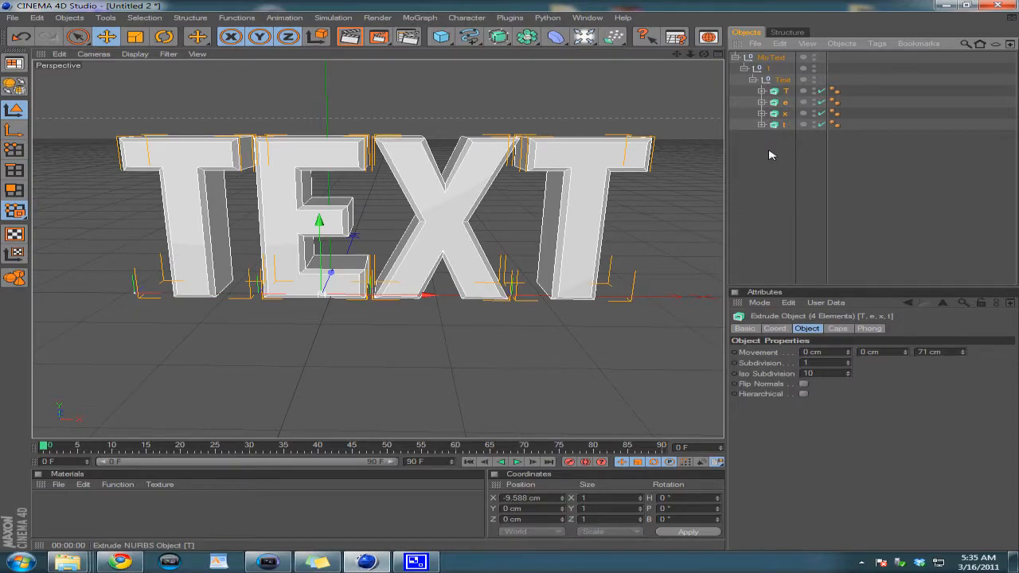
left_click(771, 57)
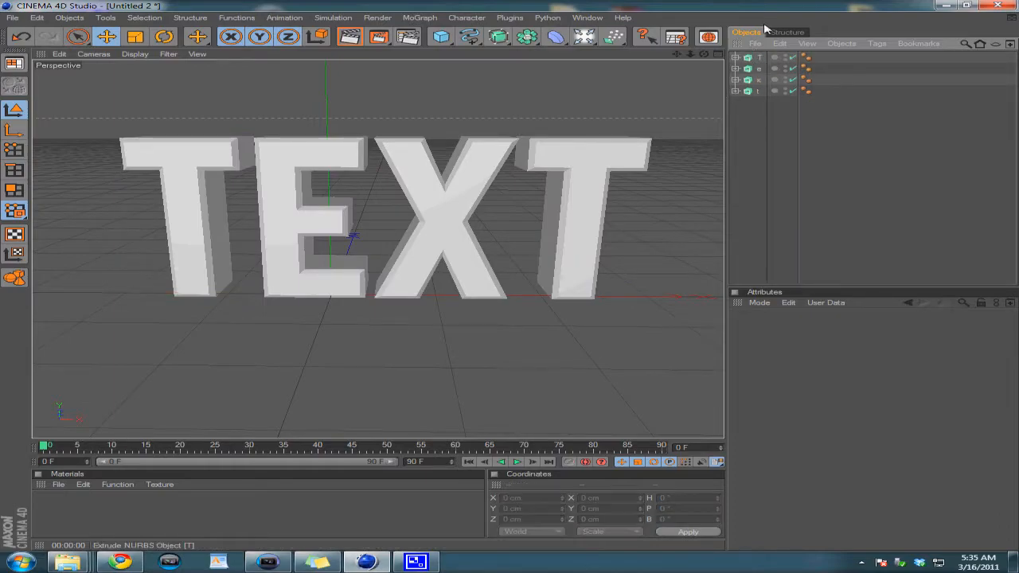
left_click(420, 16)
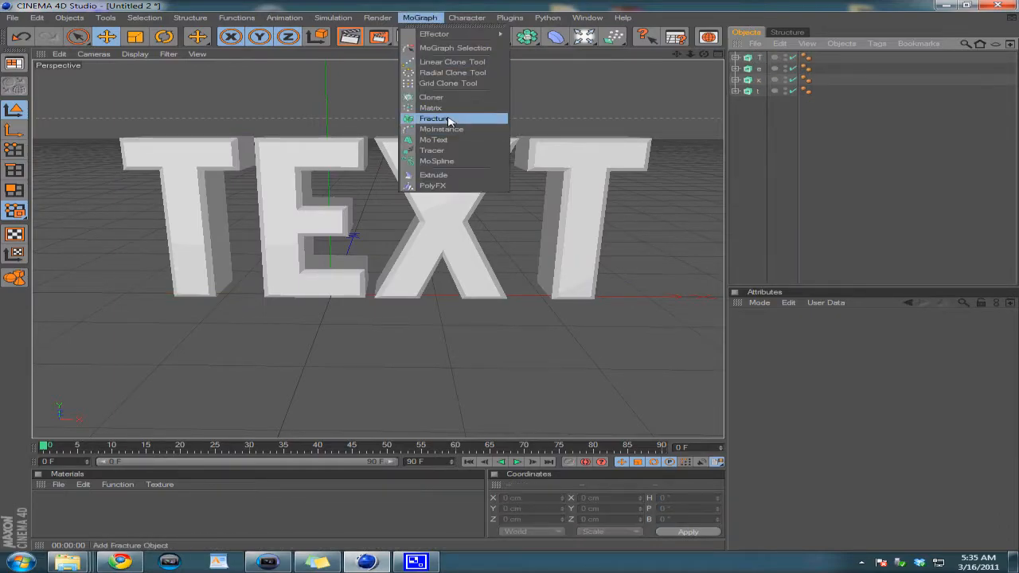
left_click(435, 118)
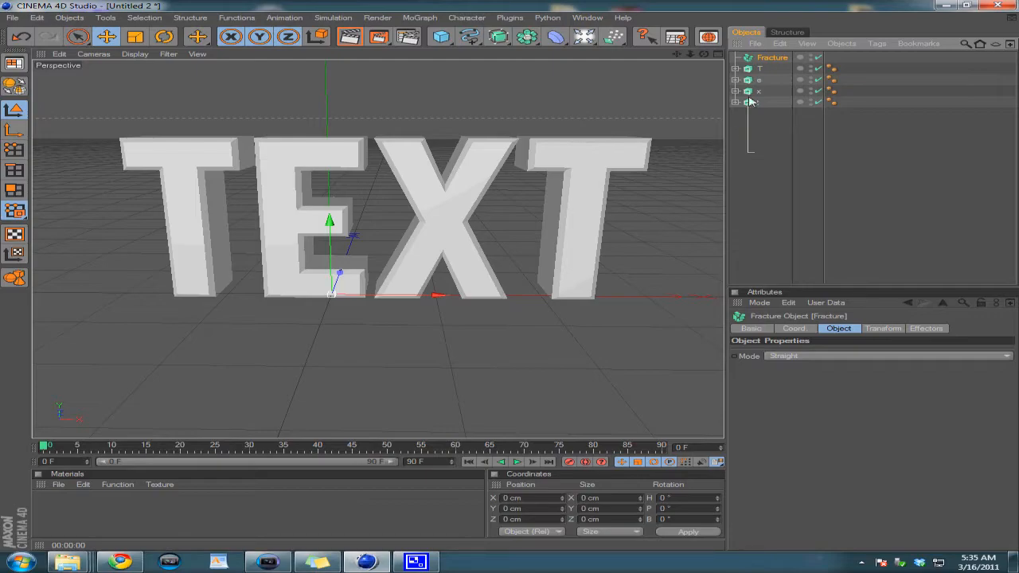
Place the T, E, X, T letter objects under the Fracture and select it
left_click(772, 57)
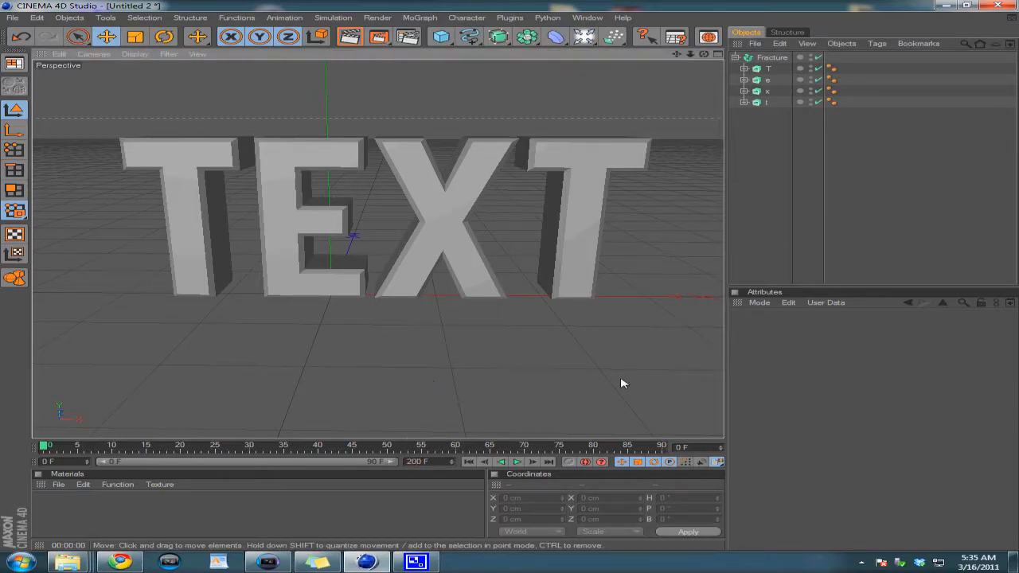
left_click(770, 57)
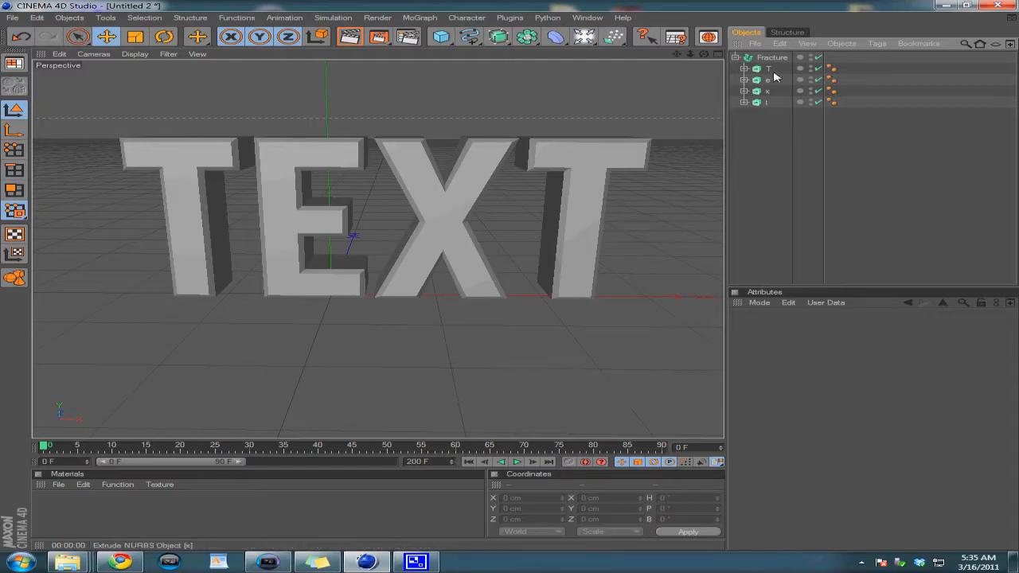
left_click(771, 57)
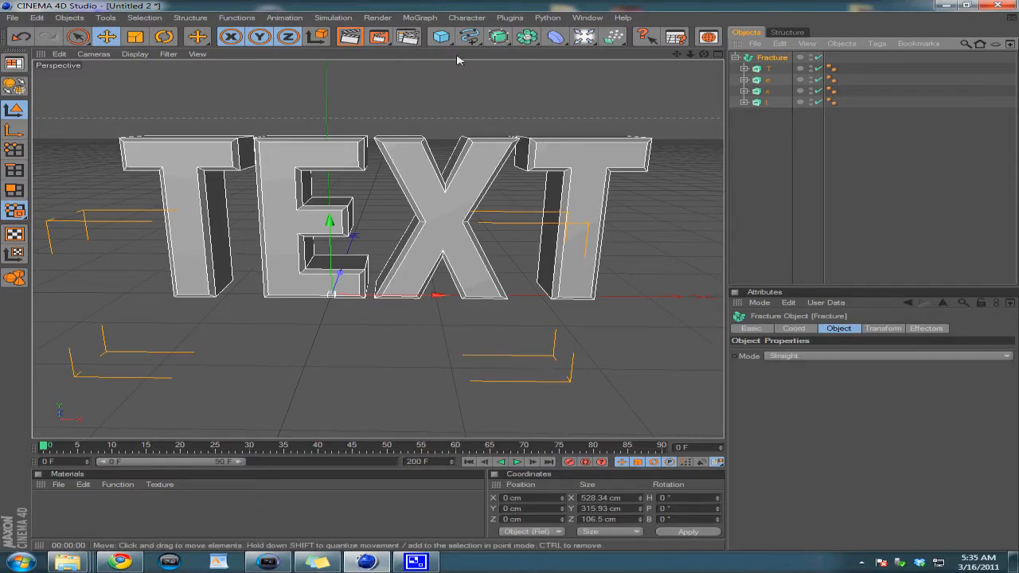
Add a Random effector to the Fracture and enable Rotation alongside Position
left_click(420, 16)
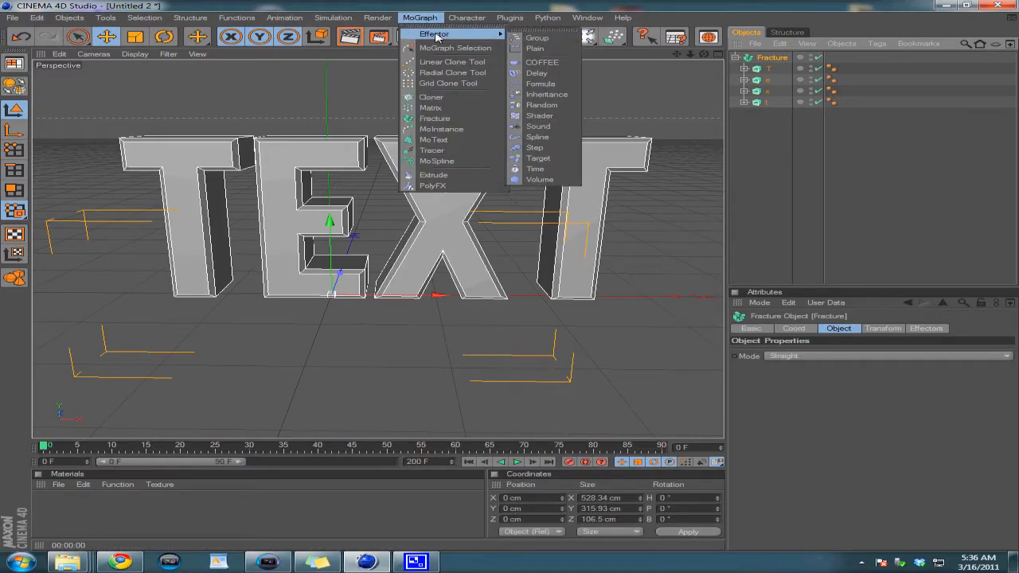
left_click(541, 105)
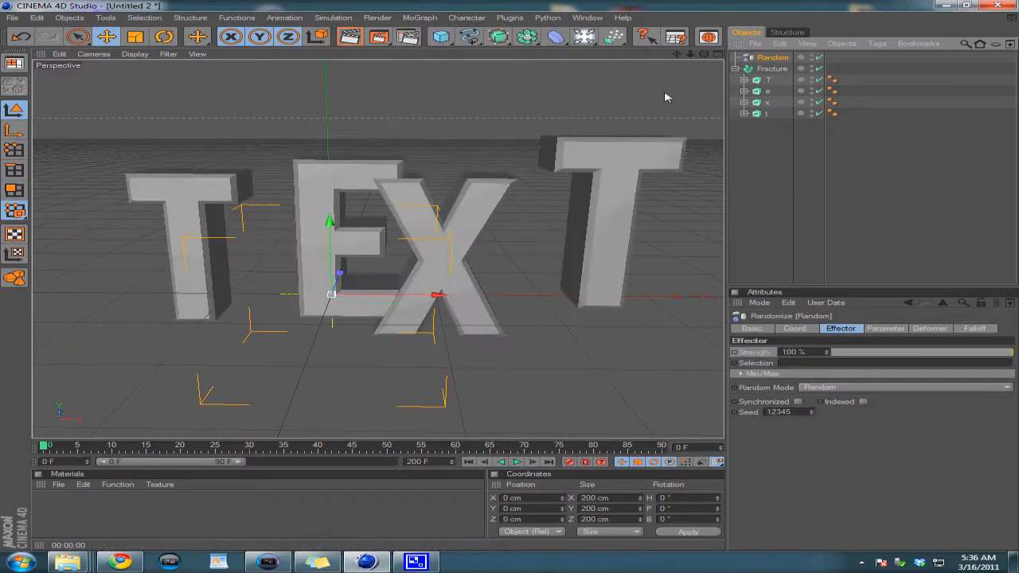
left_click(885, 328)
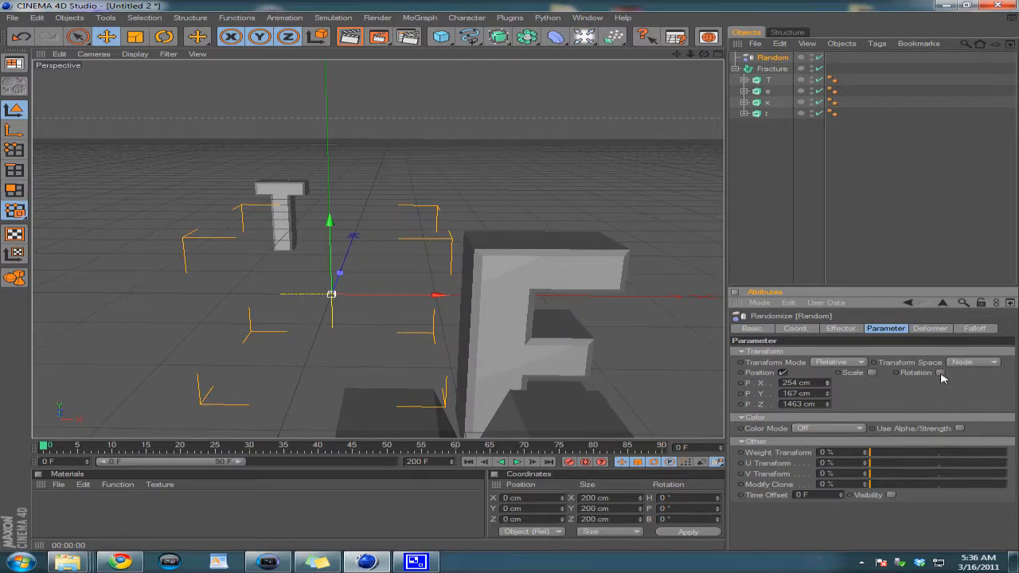
left_click(939, 373)
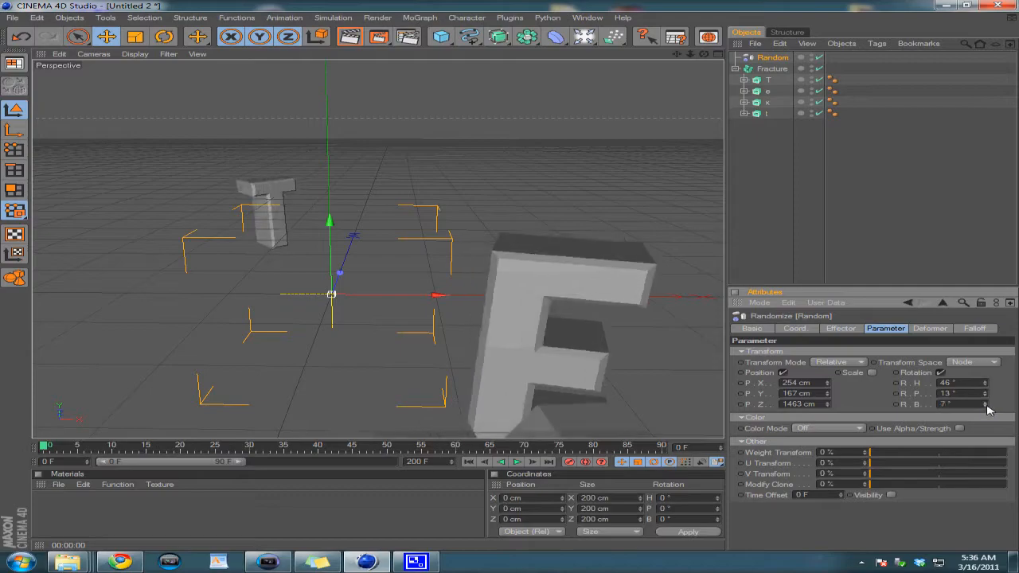
Review the effector's coordinate and strength settings, returning to its parameters
left_click(795, 328)
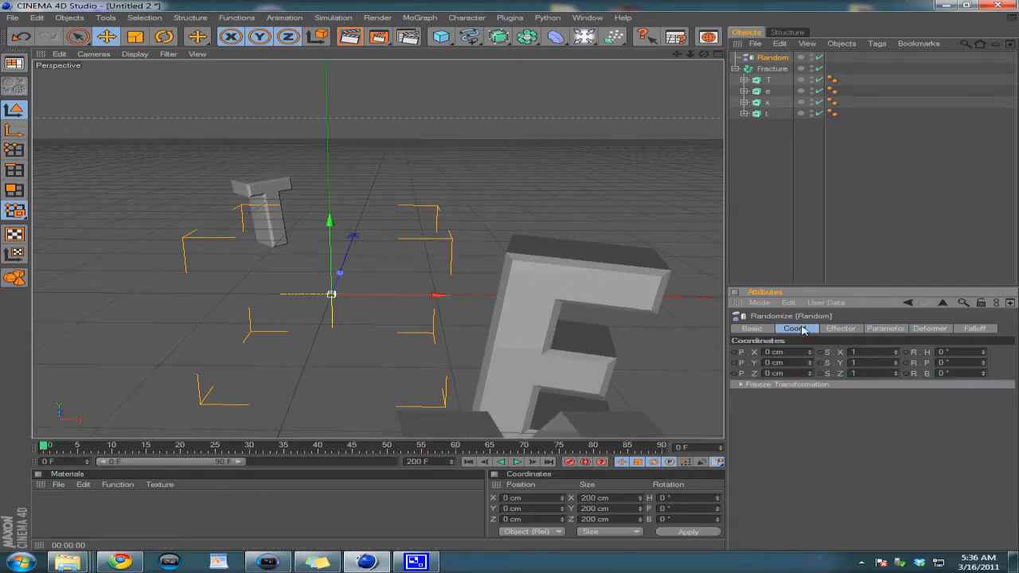
left_click(841, 328)
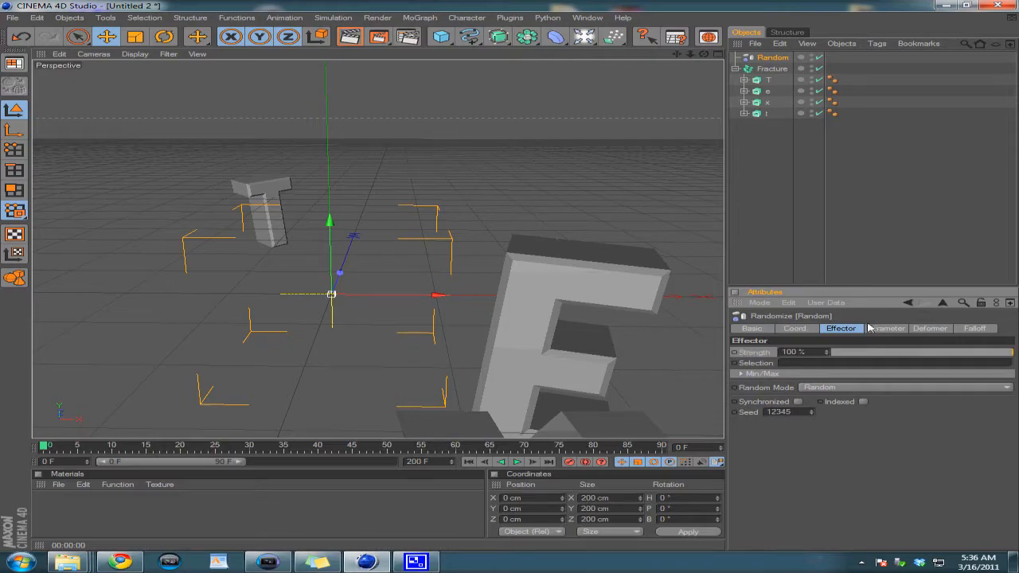
left_click(885, 327)
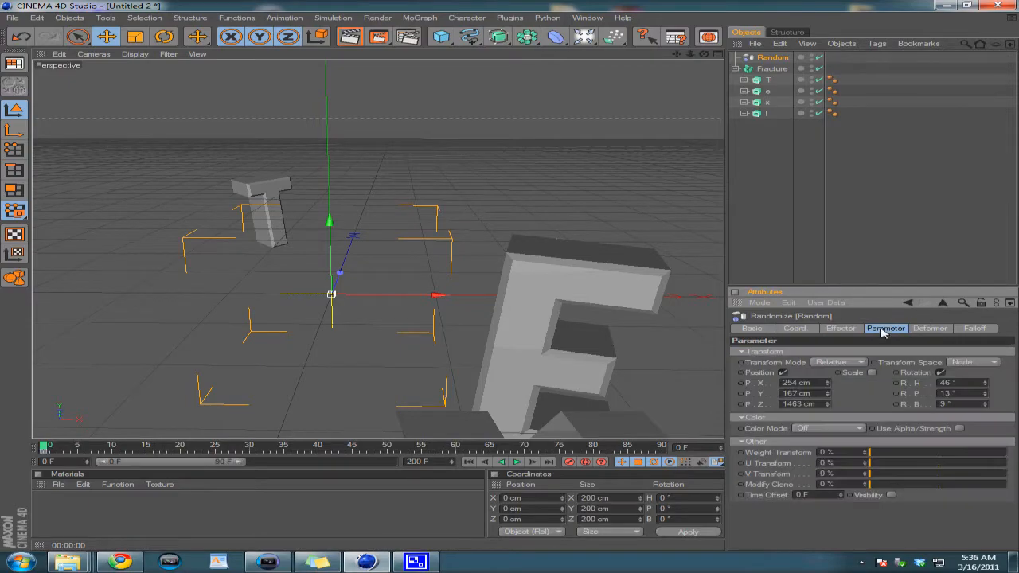
mouse_move(847, 333)
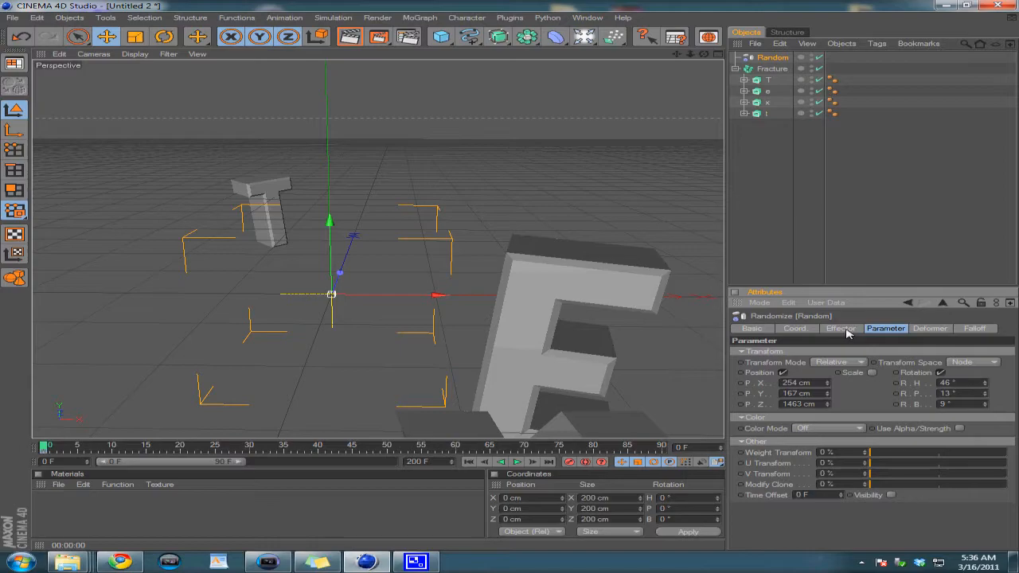
Lower the Random effector's Strength from 100% to 0% so the letters spell TEXT again
left_click(841, 328)
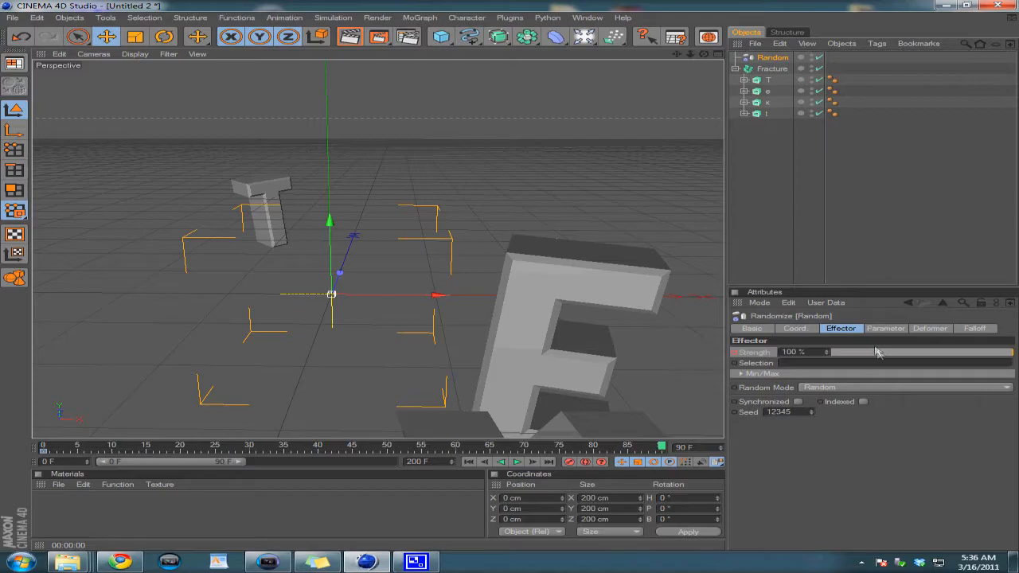
left_click_drag(891, 352, 831, 352)
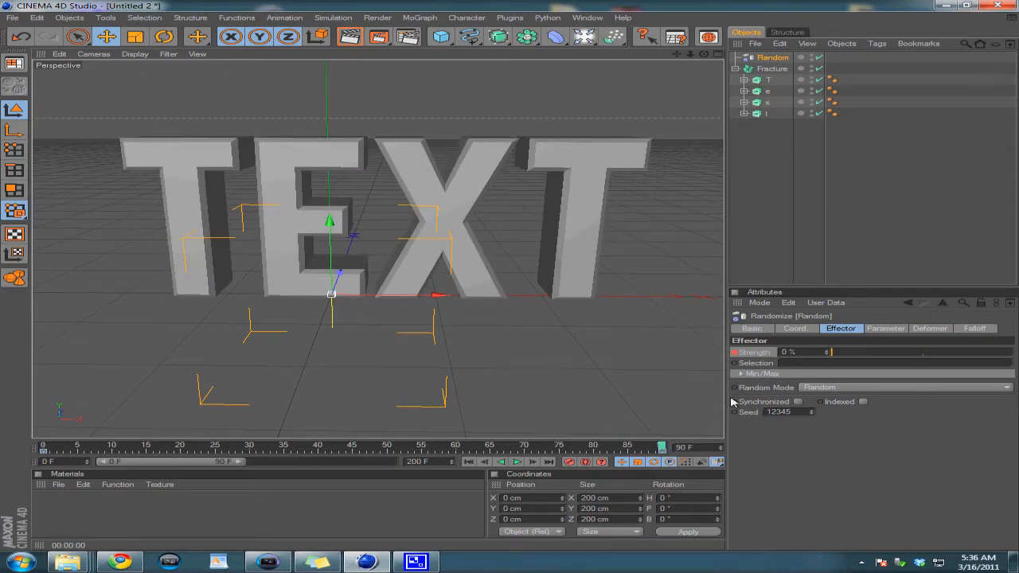
mouse_move(624, 340)
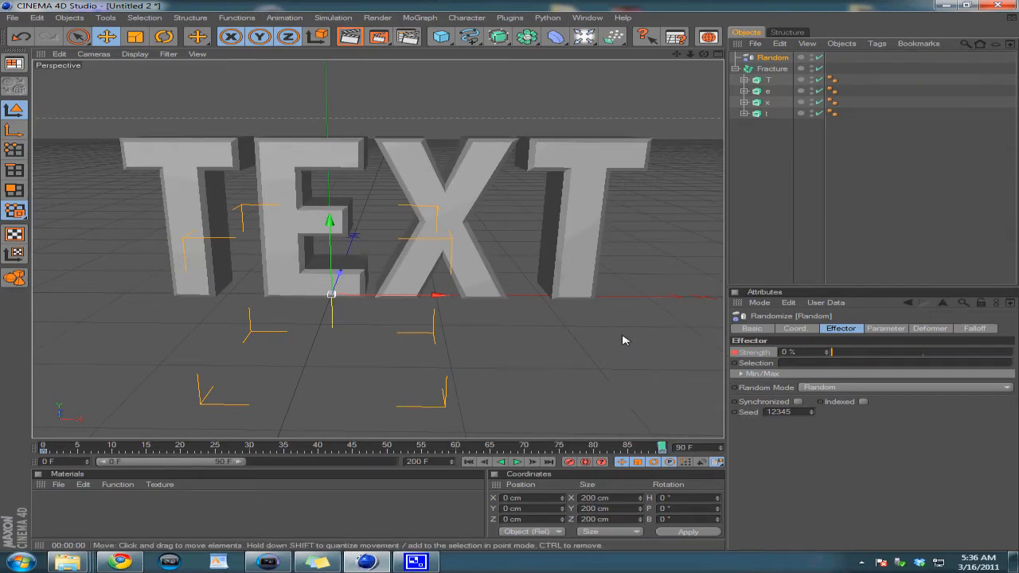
Create a Nukei shader material and set its Diffuse A colour to blue
left_click(57, 484)
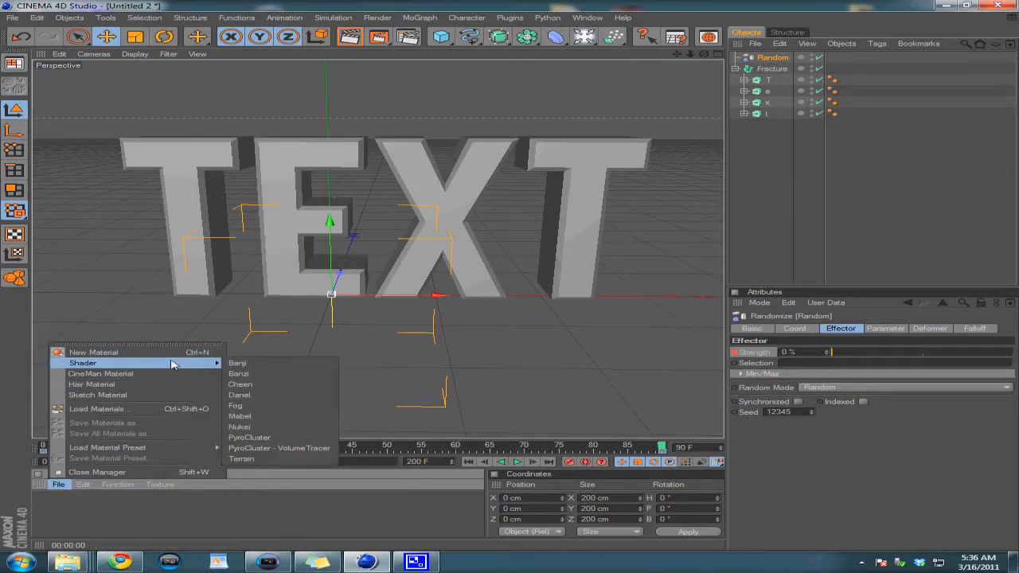
left_click(239, 426)
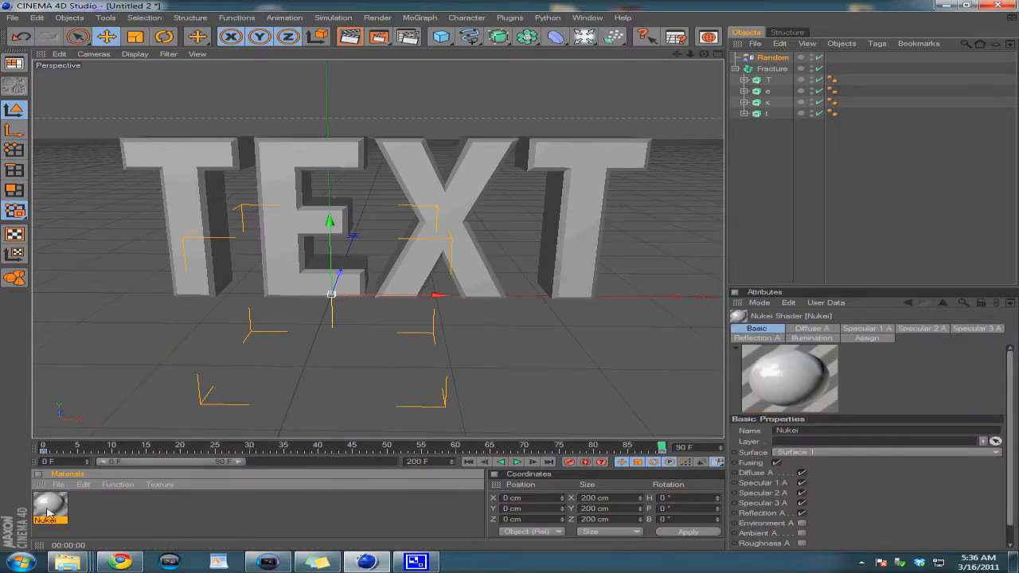
double_click(50, 506)
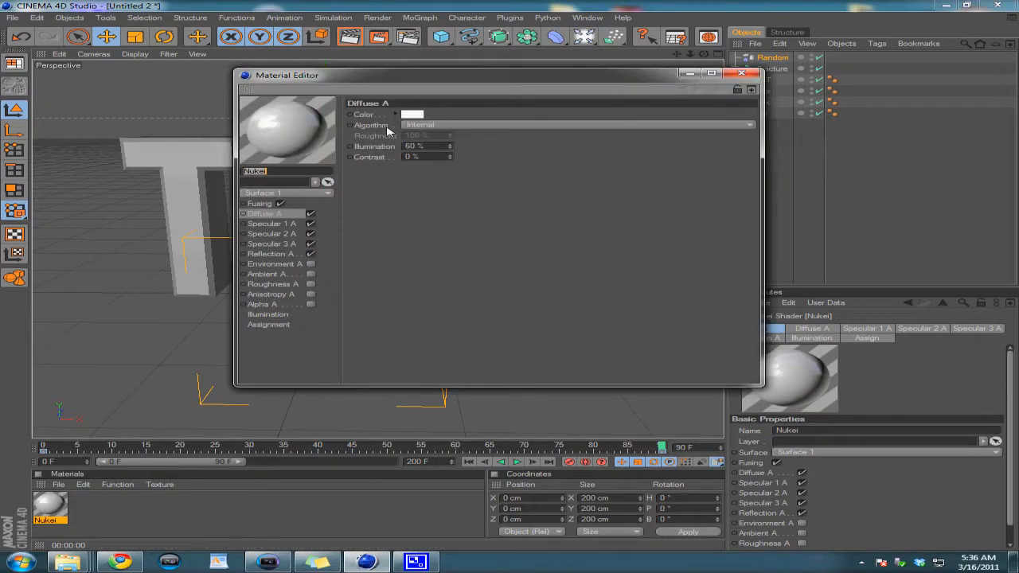
left_click(412, 114)
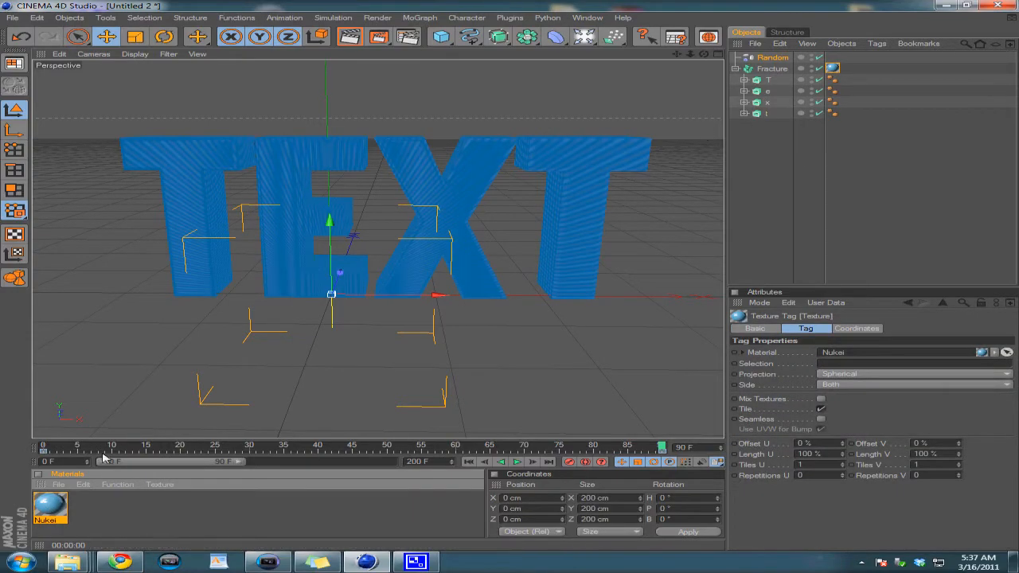
Create a second Nukei material, Nukei 1, with a black glossy diffuse colour
left_click(57, 484)
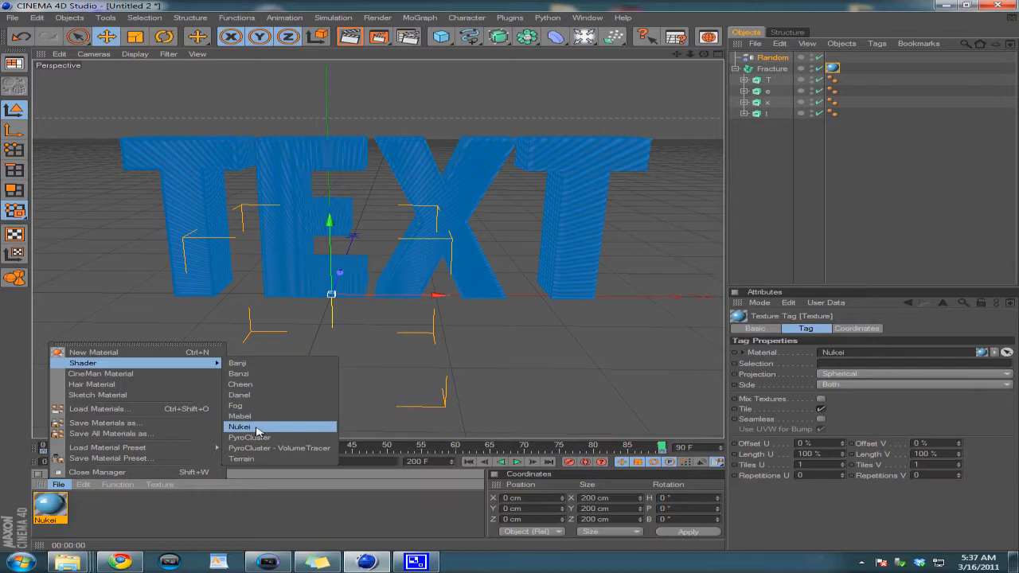
left_click(238, 427)
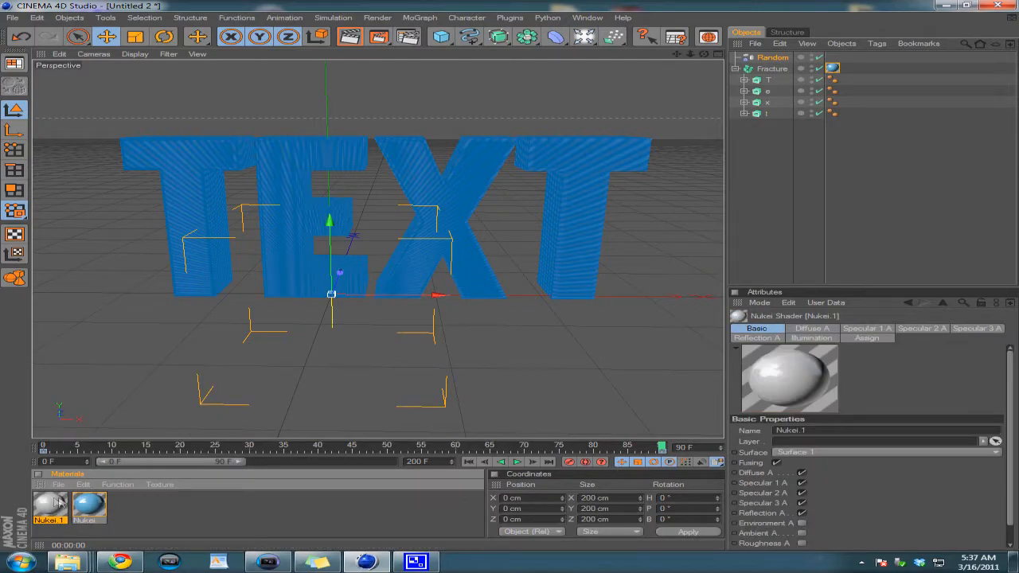
double_click(50, 507)
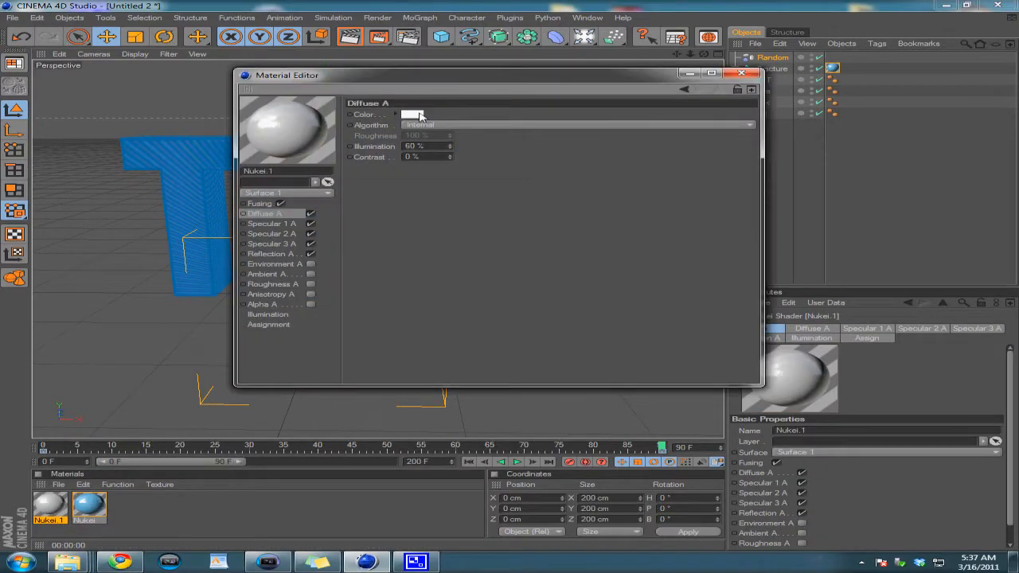
left_click(412, 115)
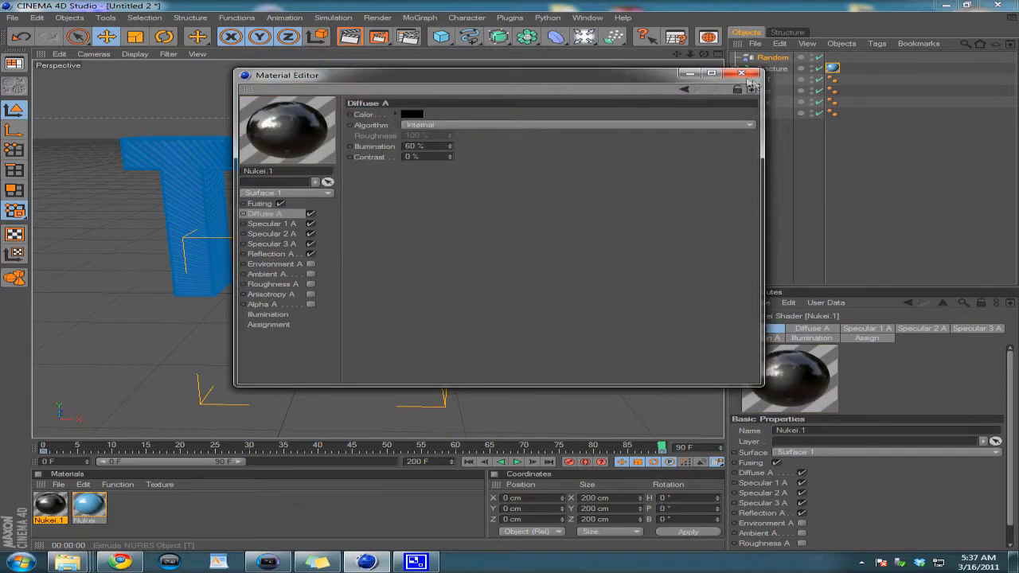
left_click(742, 73)
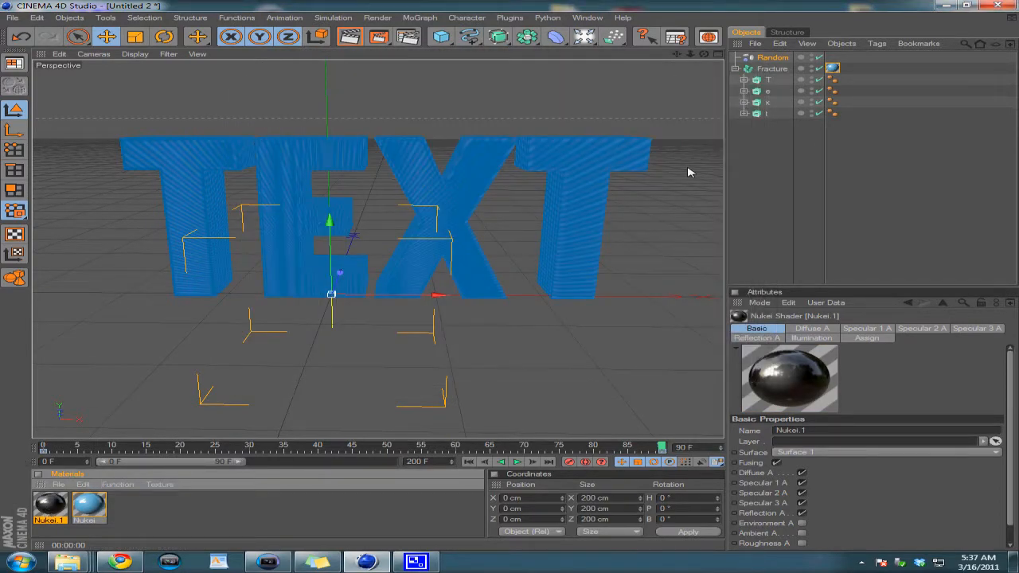
left_click(833, 67)
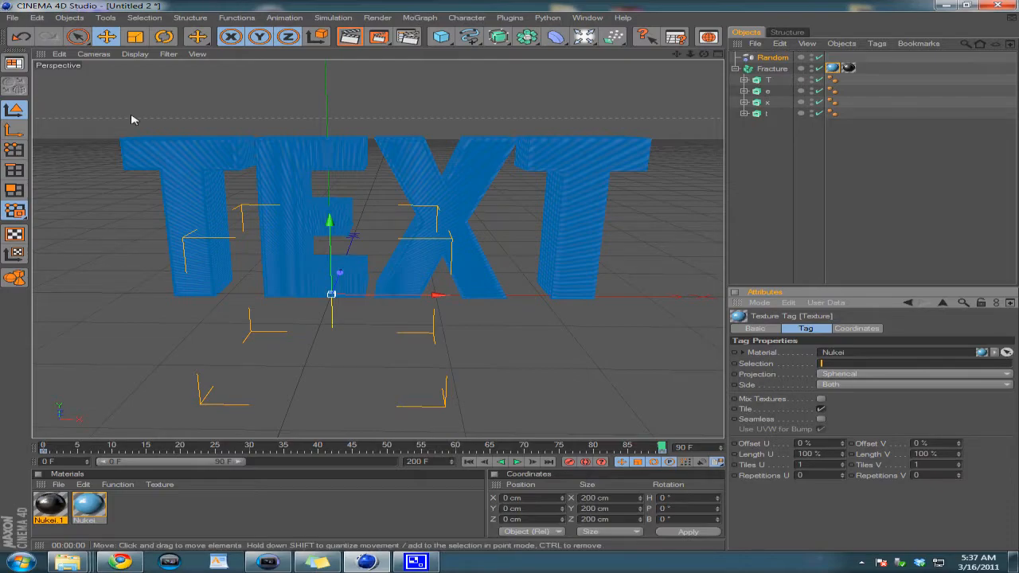
mouse_move(898, 94)
type("C1")
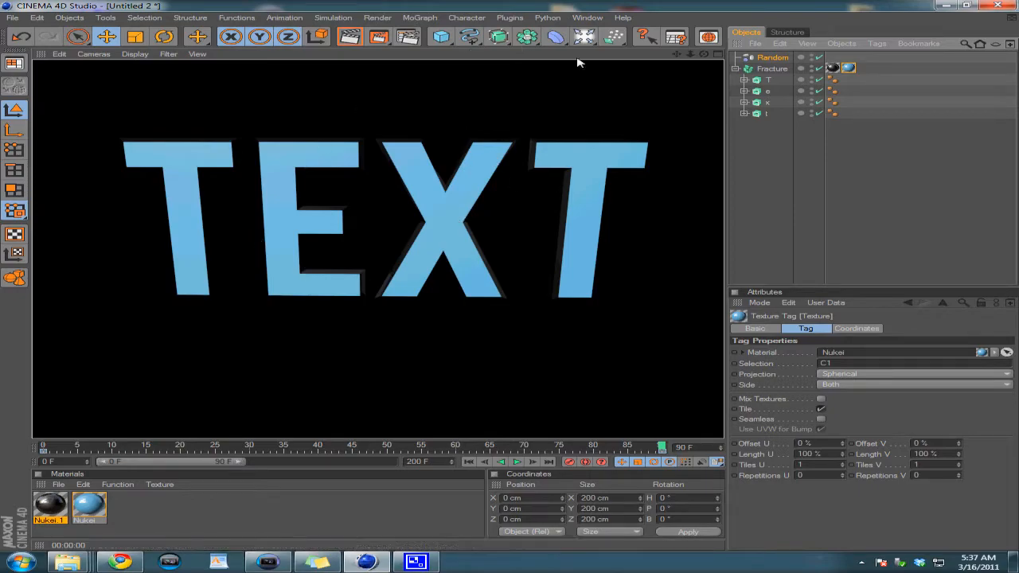
Add a Light object to illuminate the blue-faced, black-edged TEXT
left_click(583, 37)
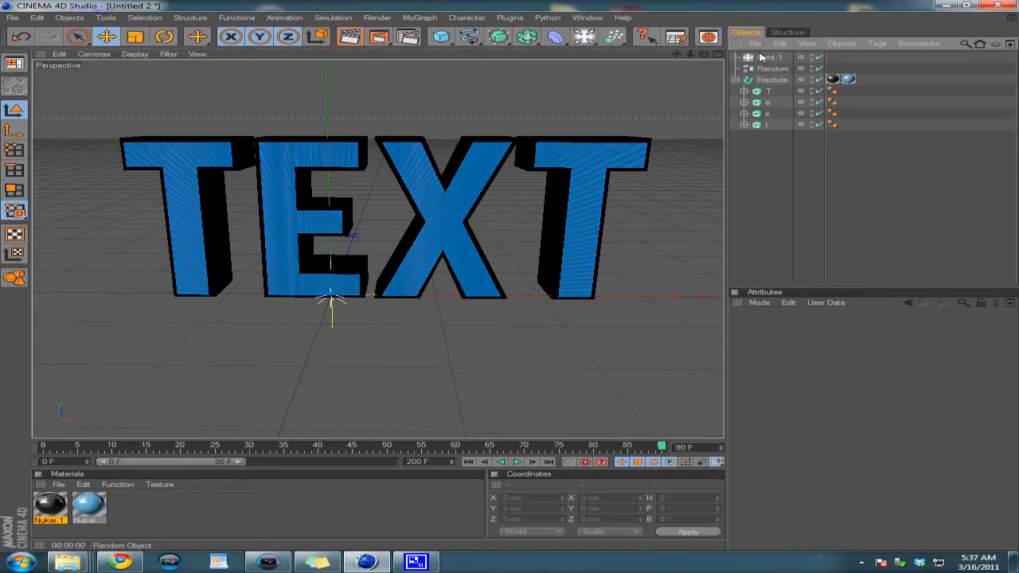
left_click(769, 58)
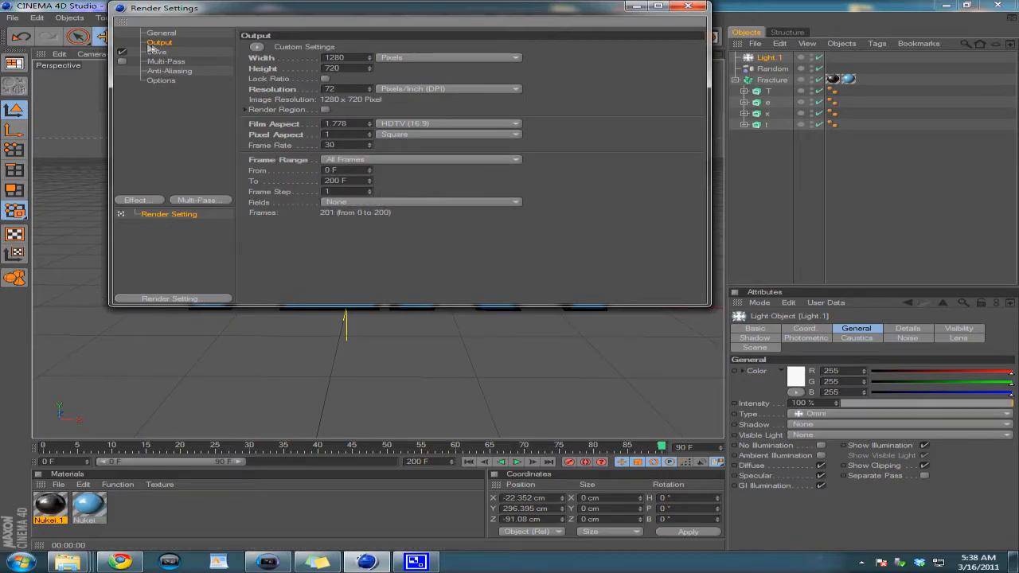
Set the render Save format to QuickTime Movie saved as 'intro' on the Desktop
left_click(156, 51)
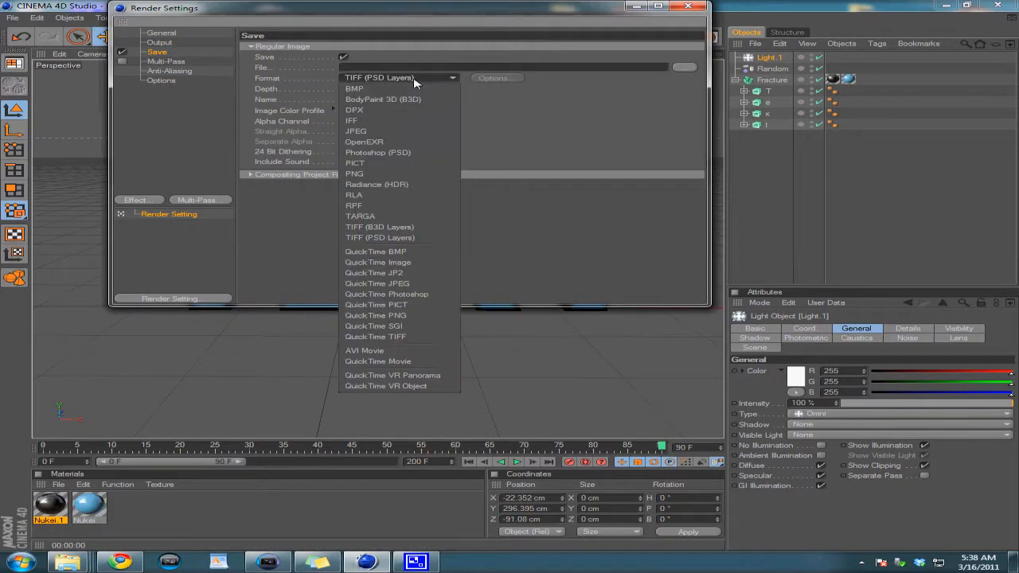
left_click(377, 360)
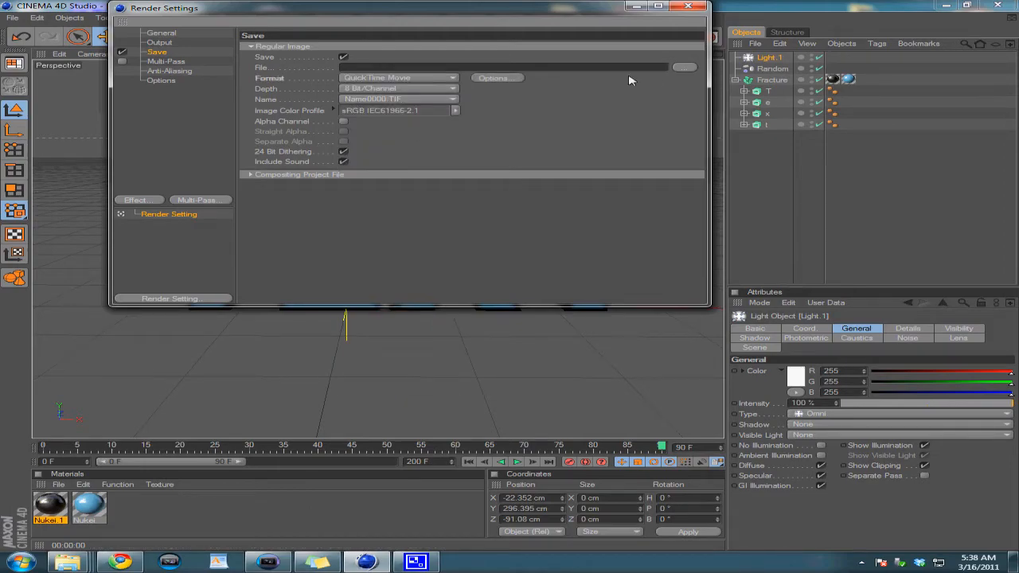
left_click(684, 67)
type("T")
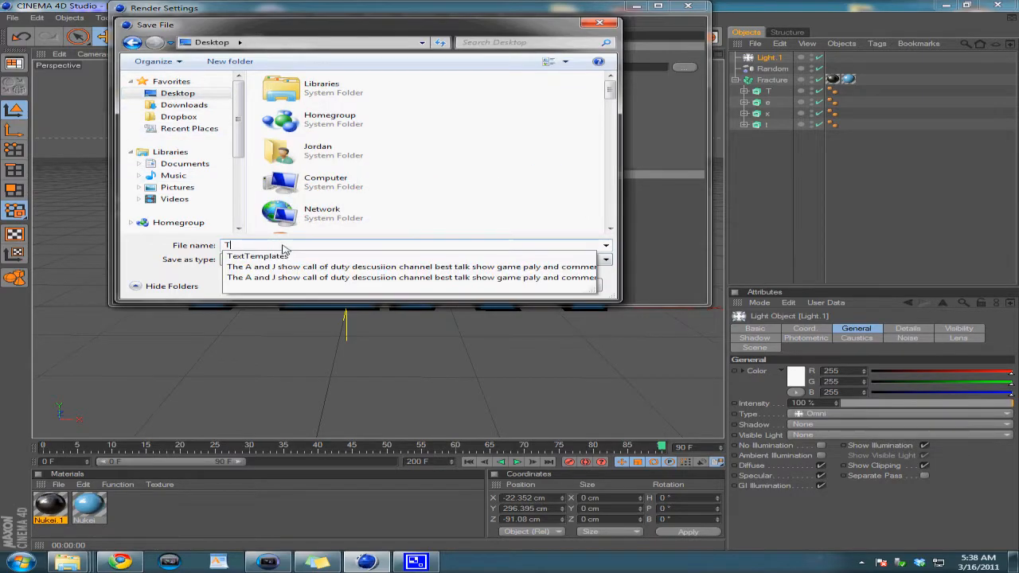
type("intro tut")
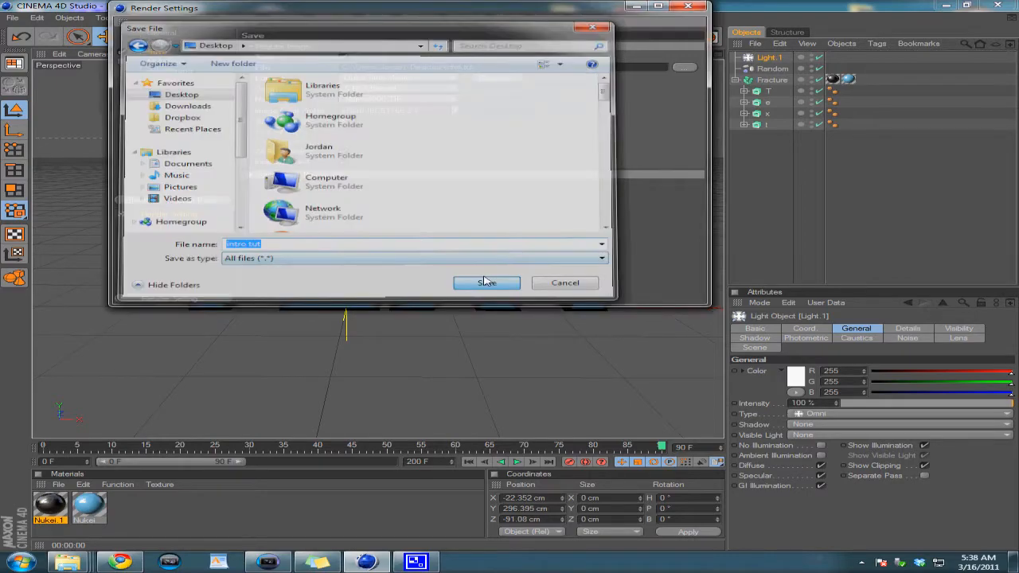
left_click(487, 283)
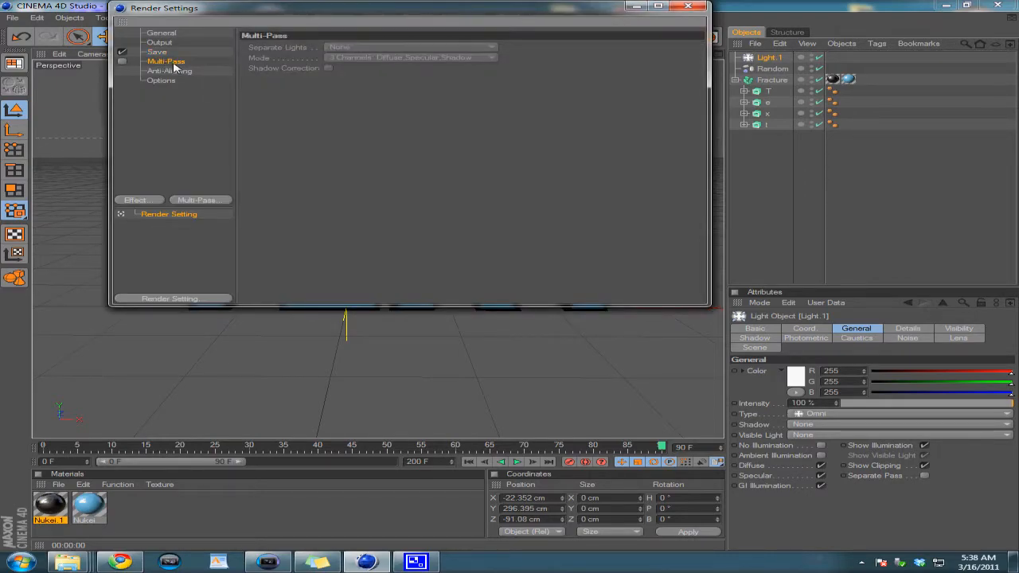
Confirm the 1280x720 output, close Render Settings and minimize Cinema 4D to the desktop
left_click(159, 42)
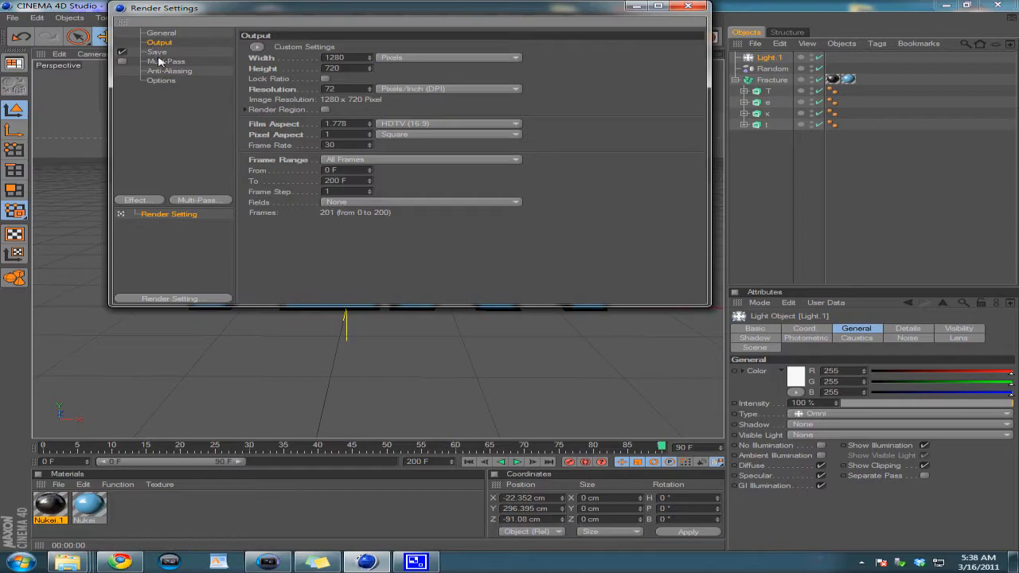
left_click(162, 80)
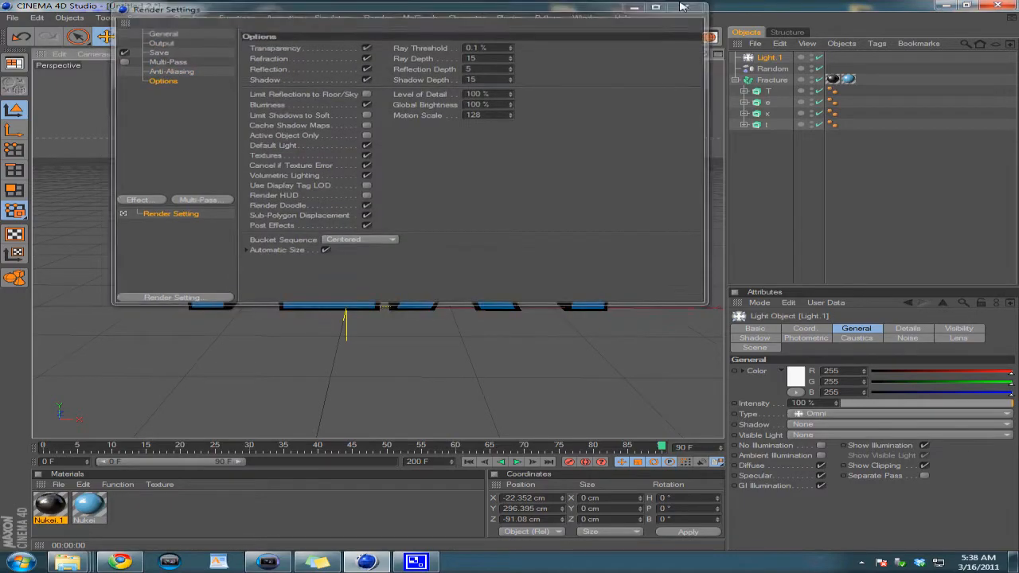
left_click(682, 10)
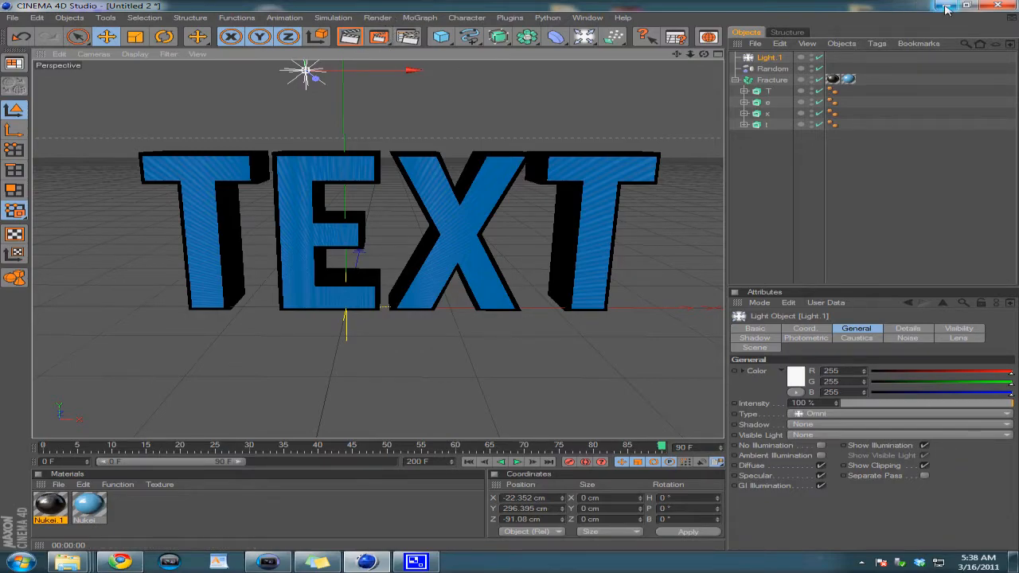
left_click(968, 6)
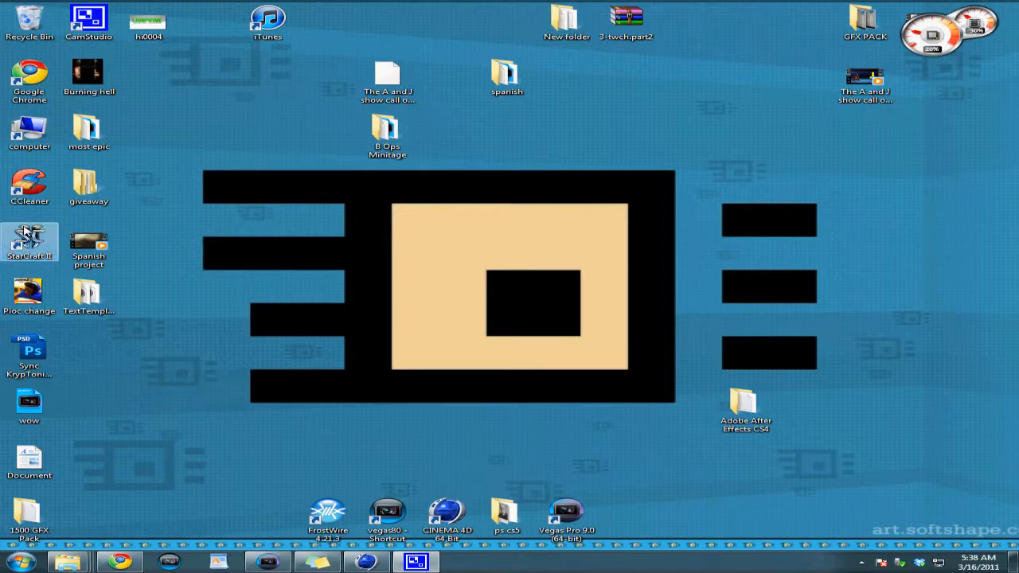
Play the SkullsGFX intro video from the giveaway folder as an example, then close the player
left_click(70, 560)
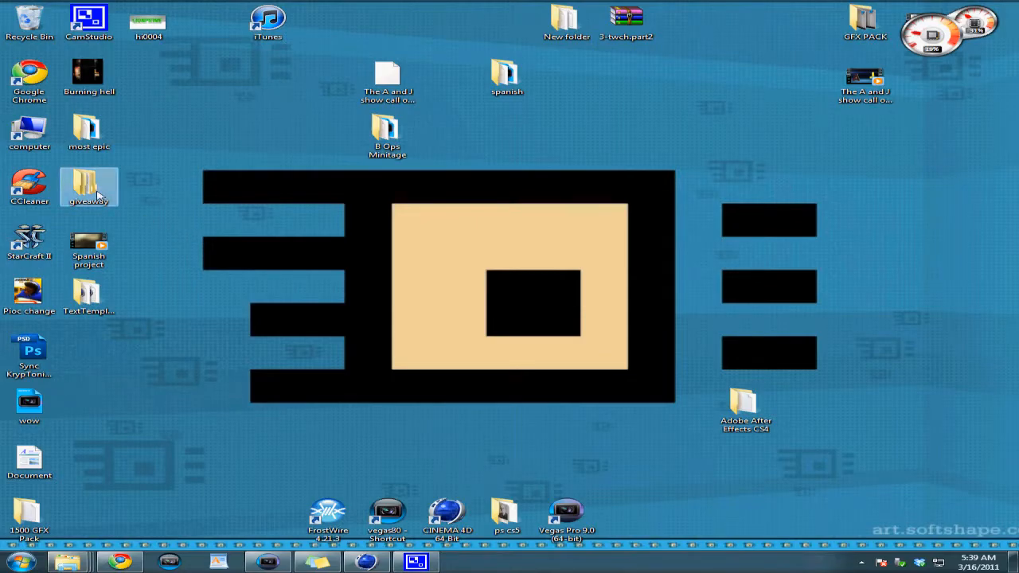
double_click(89, 183)
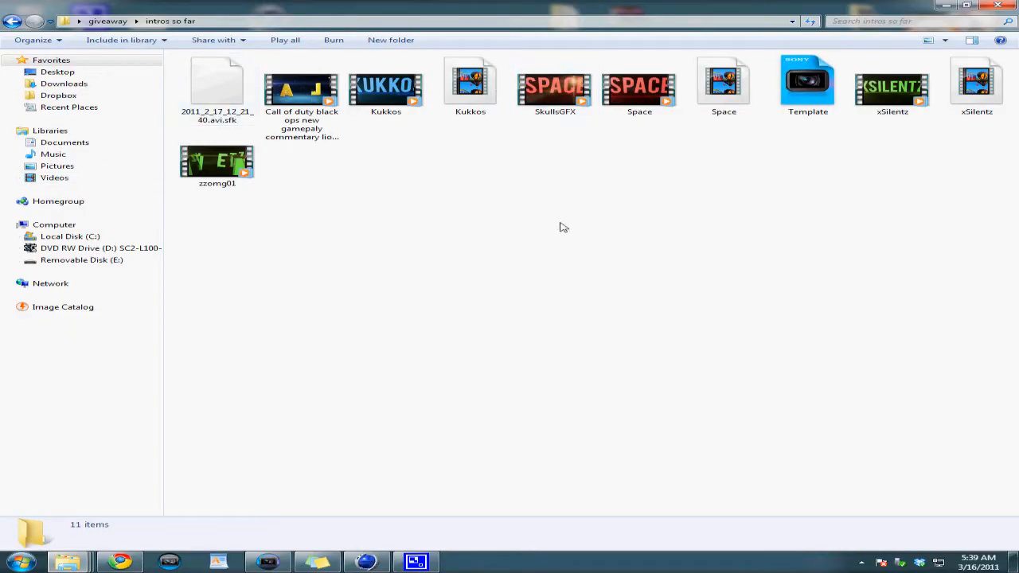
left_click(554, 86)
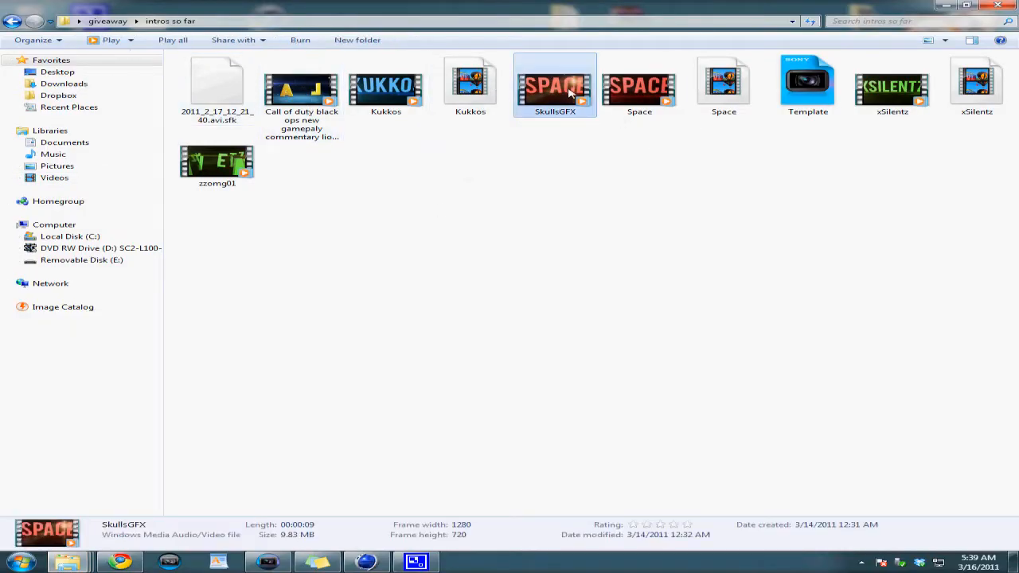
double_click(554, 86)
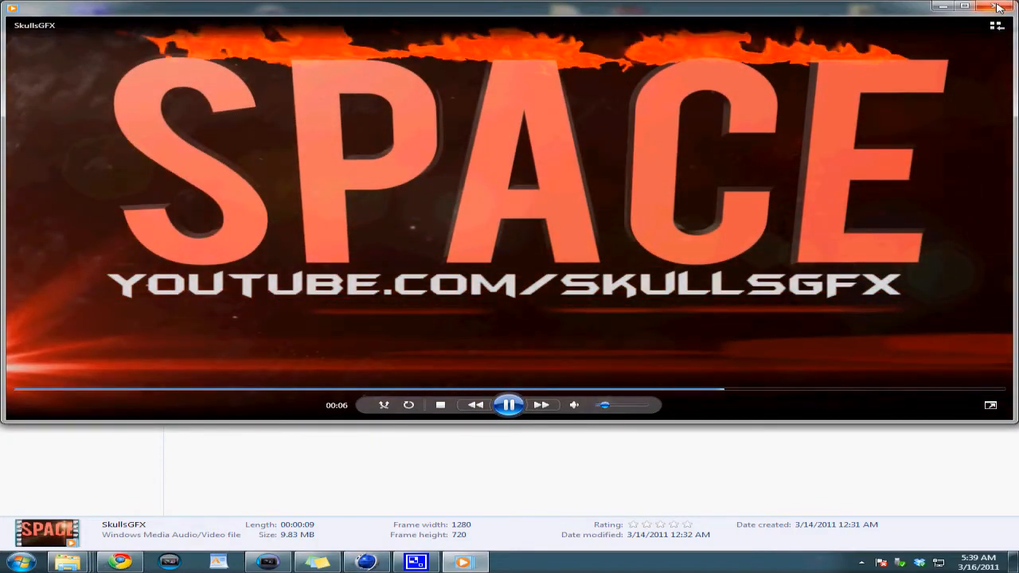
left_click(998, 6)
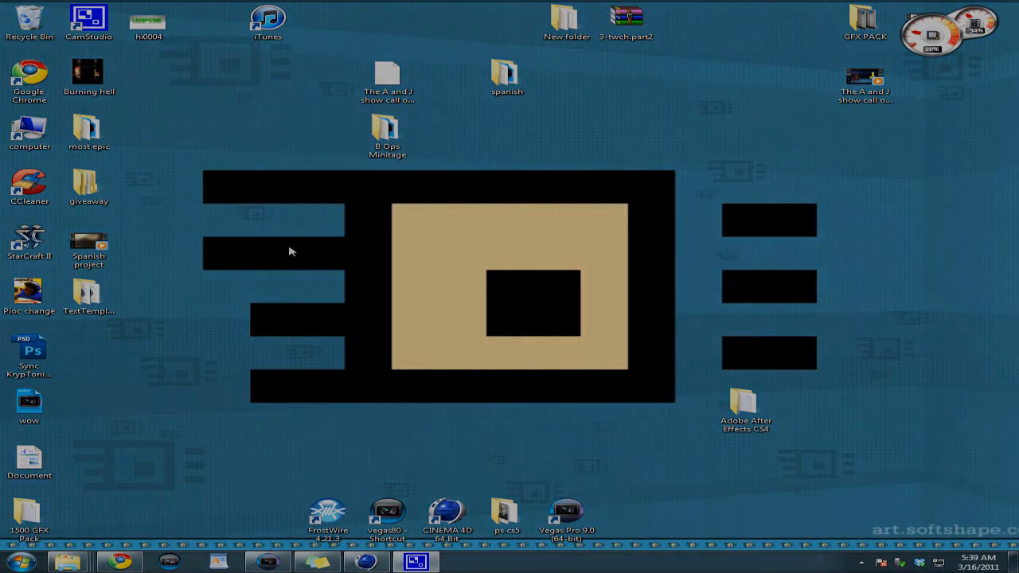
double_click(146, 24)
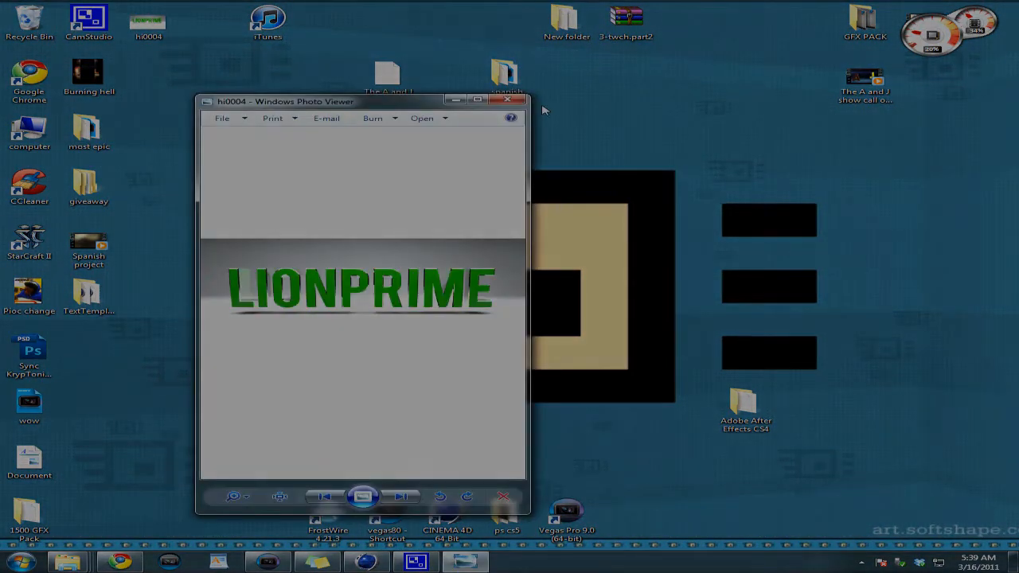
left_click(506, 98)
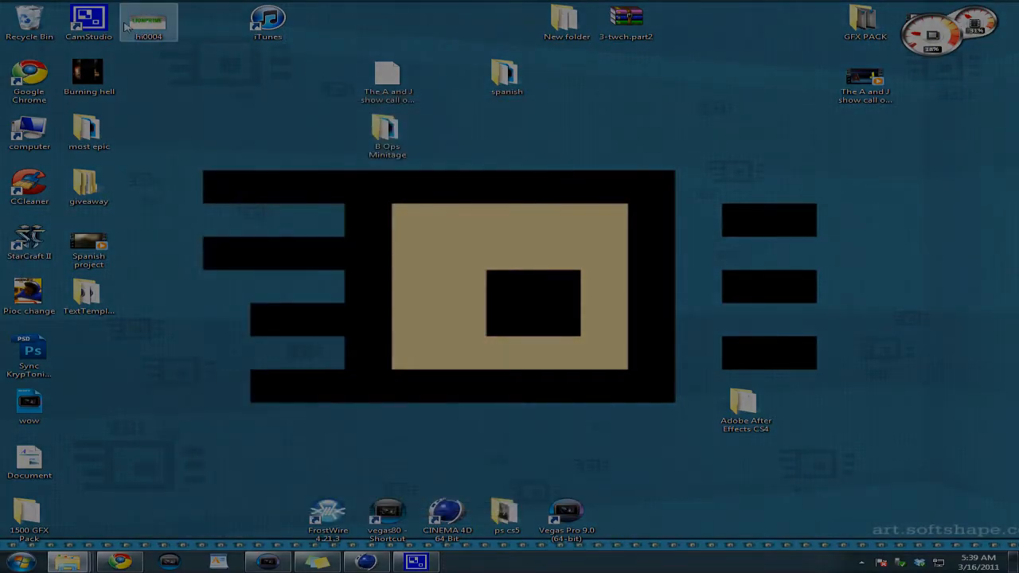